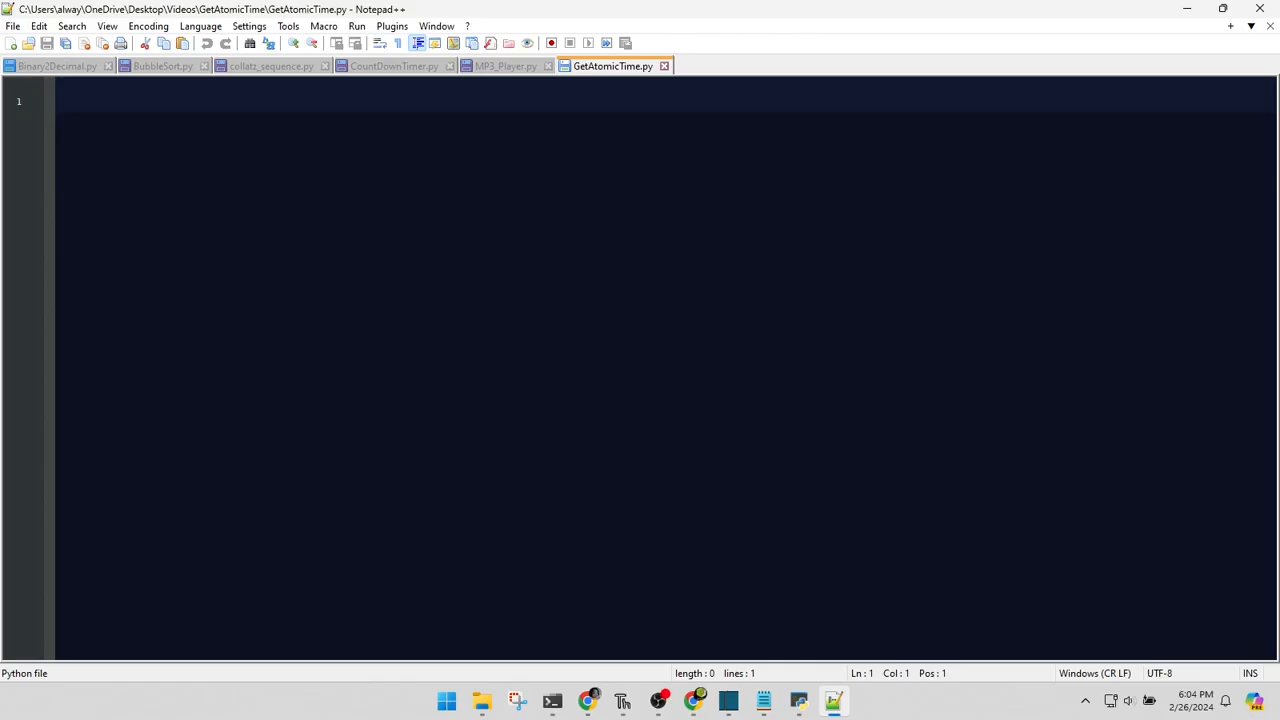
# Type the imports: requests, tkinter as tk, and datetime from datetime, then a blank line.
pyautogui.write('import re')
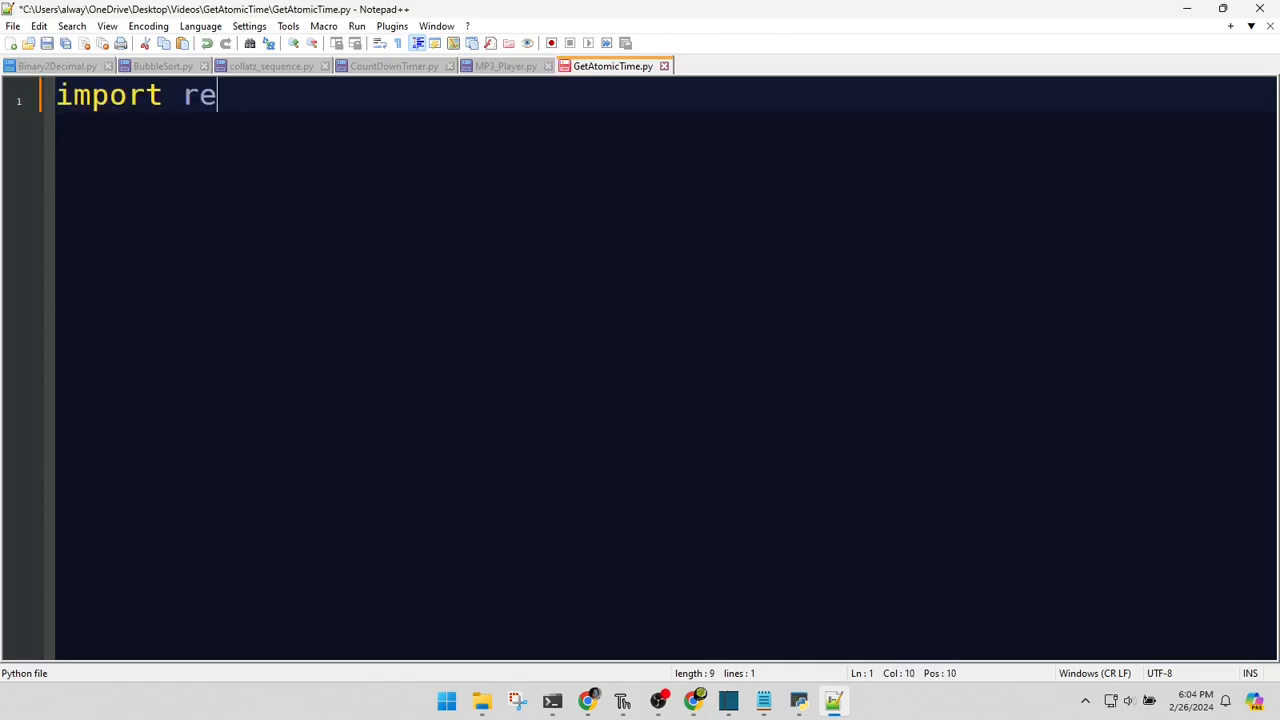
pyautogui.write('quests')
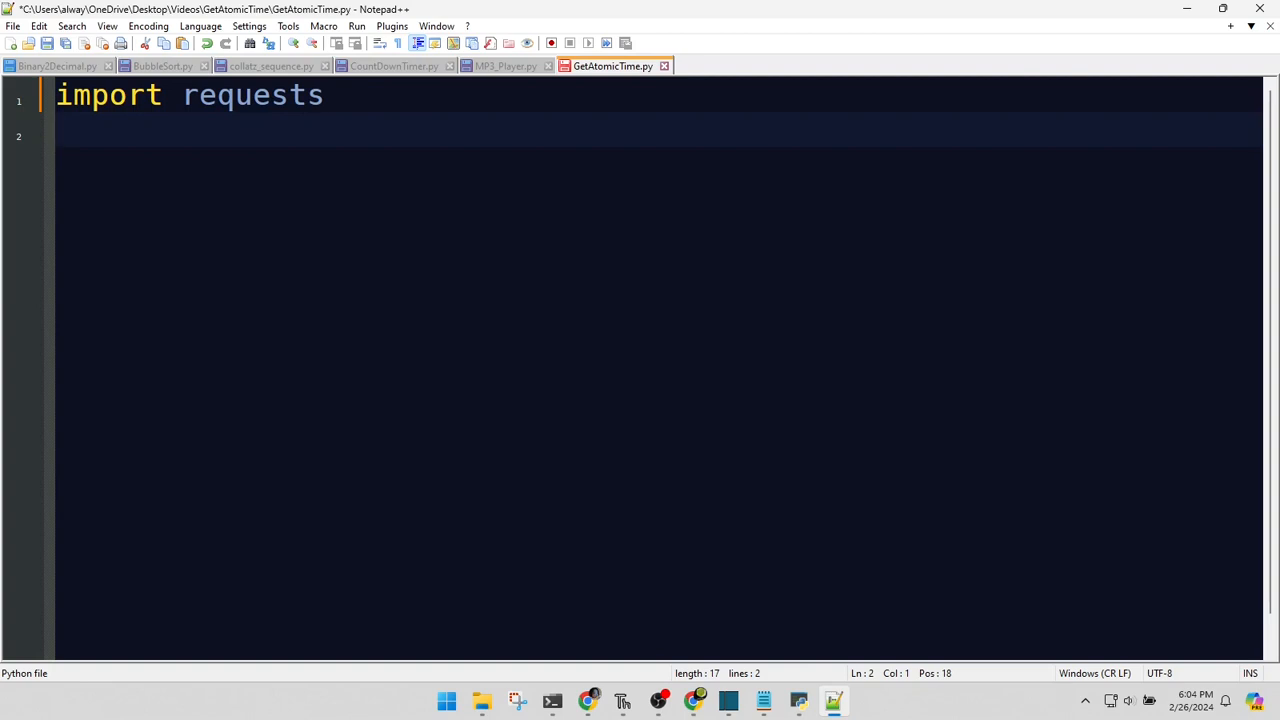
pyautogui.write('import tkinter')
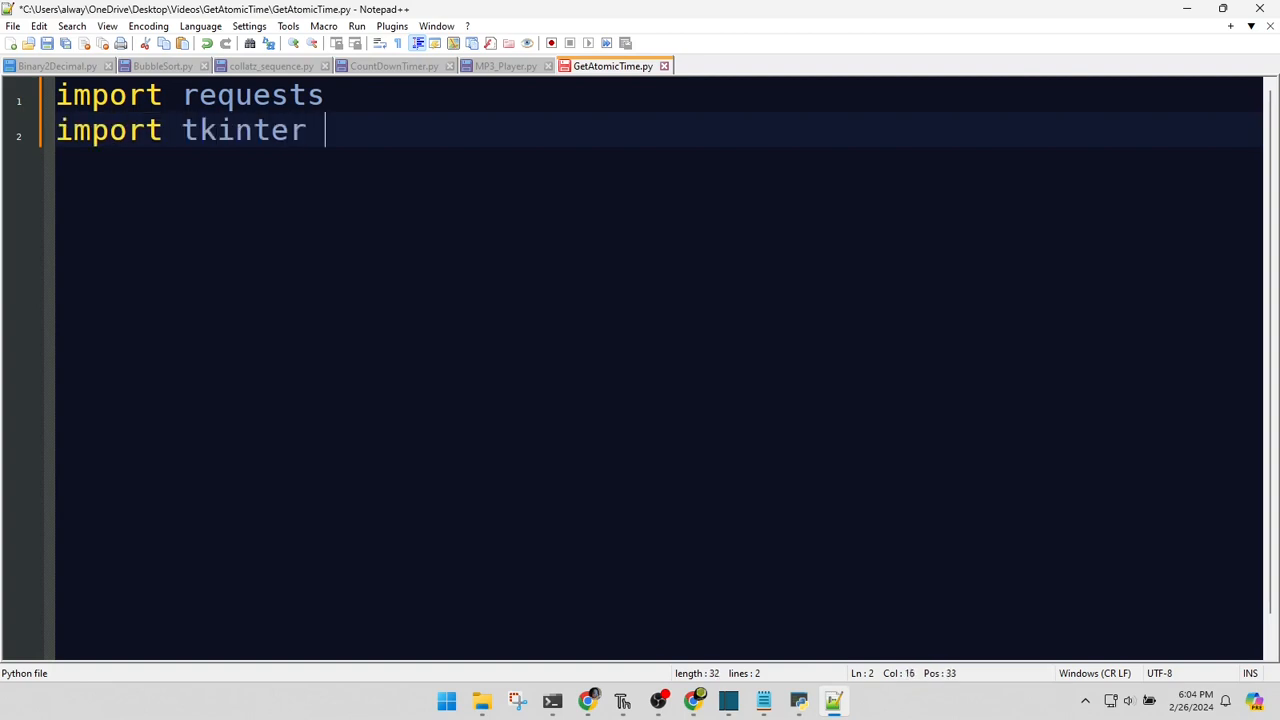
pyautogui.write('as tk')
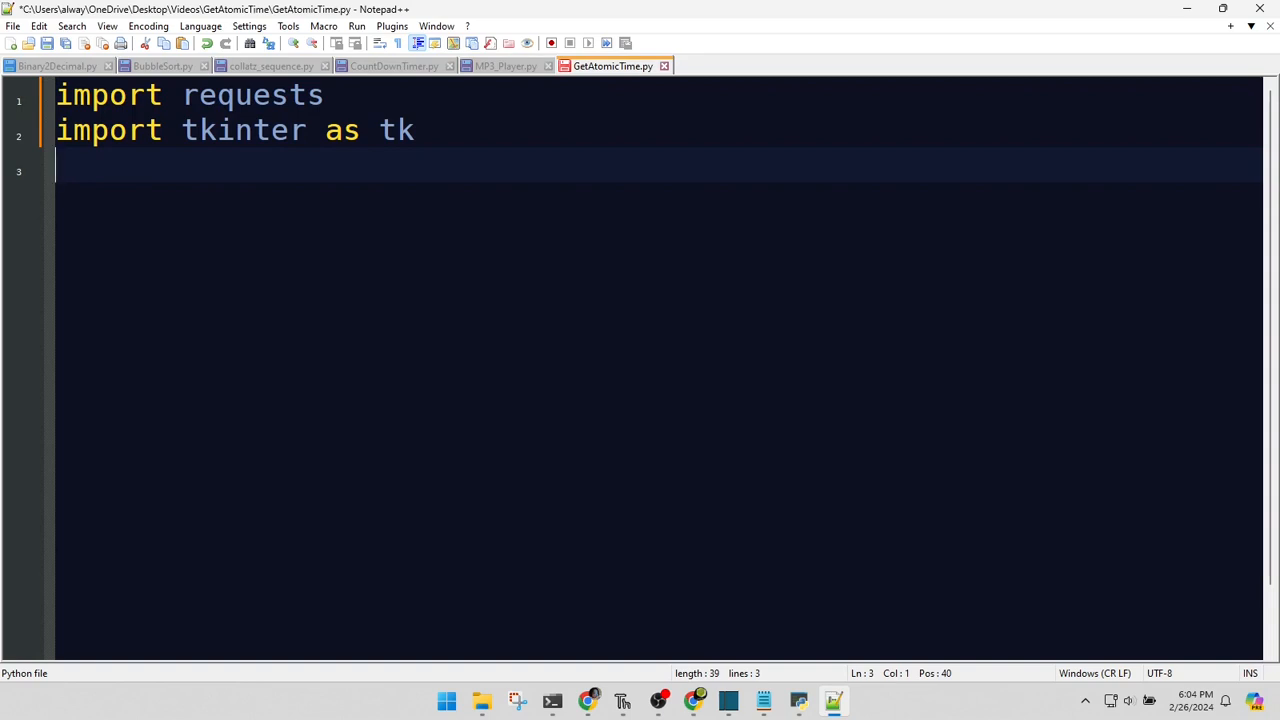
pyautogui.write('from datetime')
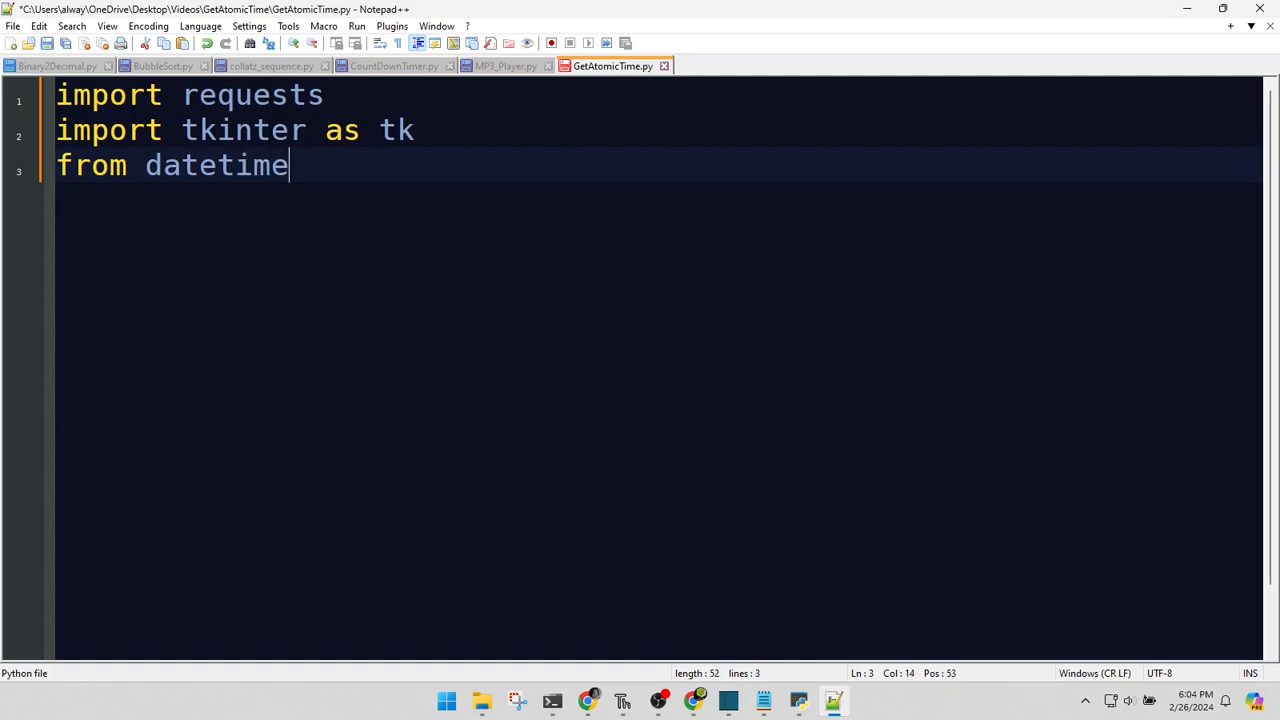
pyautogui.write('import datetime')
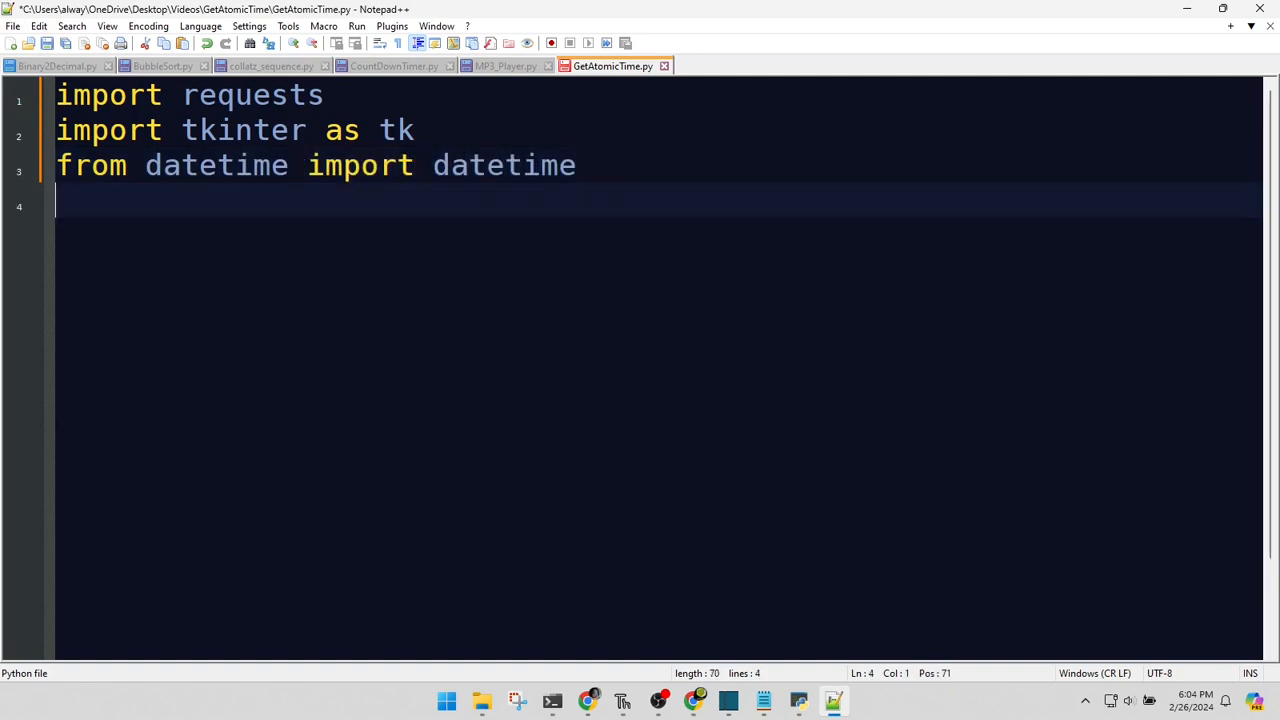
pyautogui.press('enter')
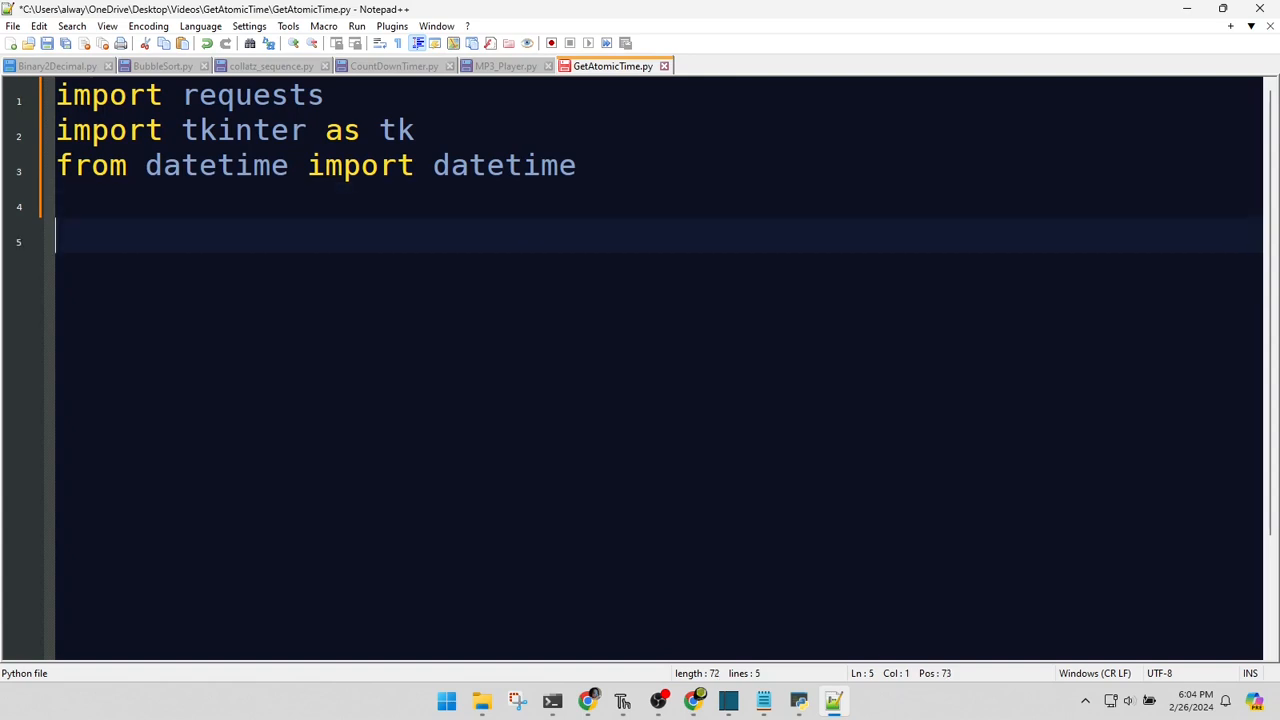
pyautogui.write('def get_atomic_time():')
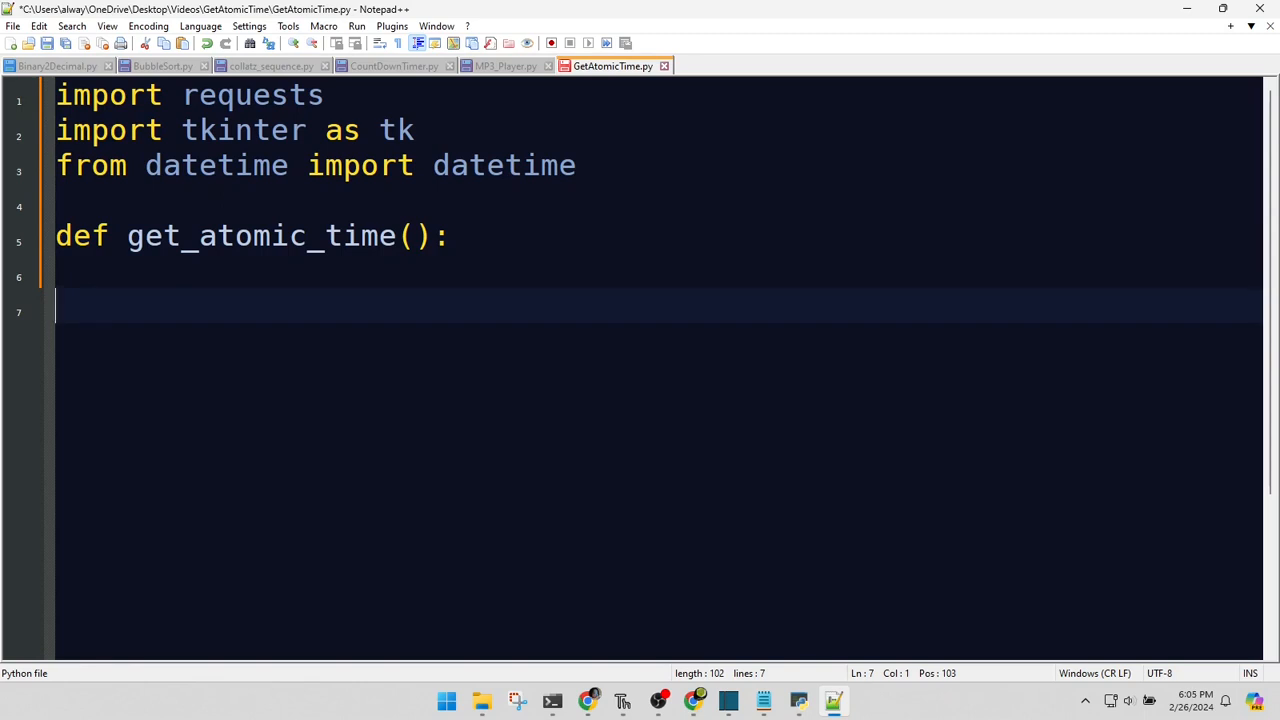
pyautogui.write('response =')
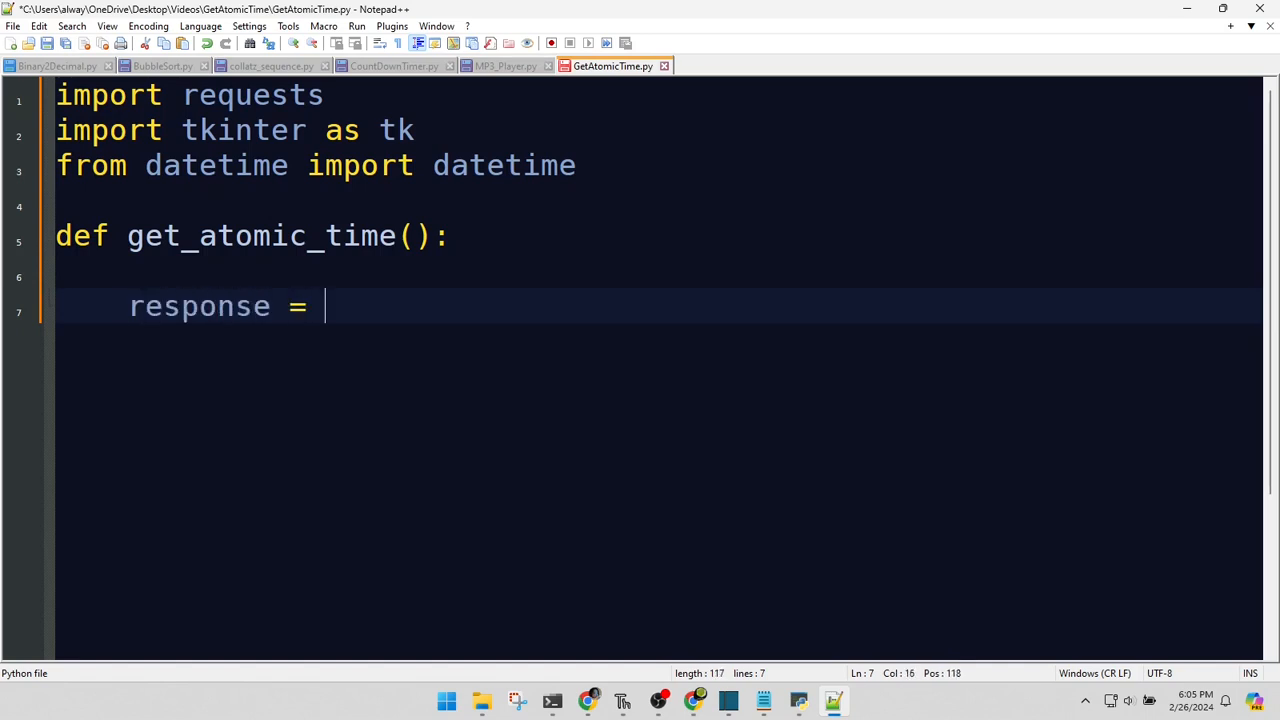
pyautogui.write('requests.get(')
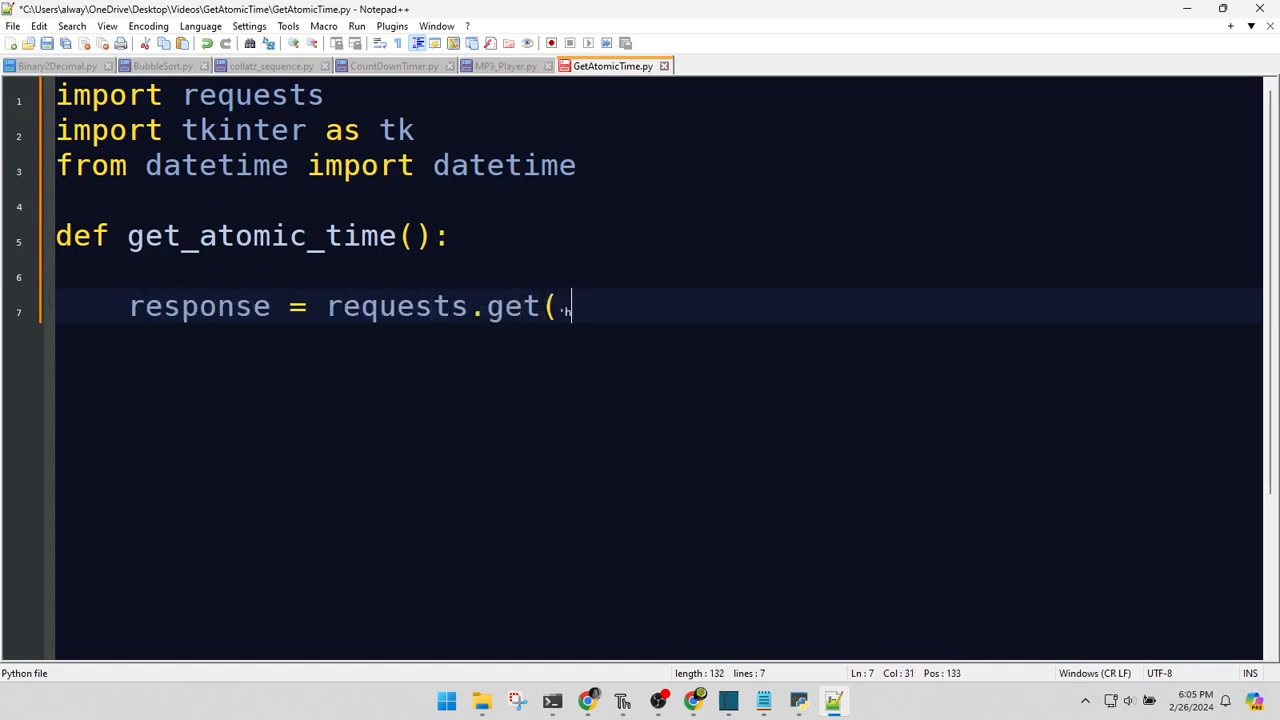
pyautogui.write("'http://worldtime")
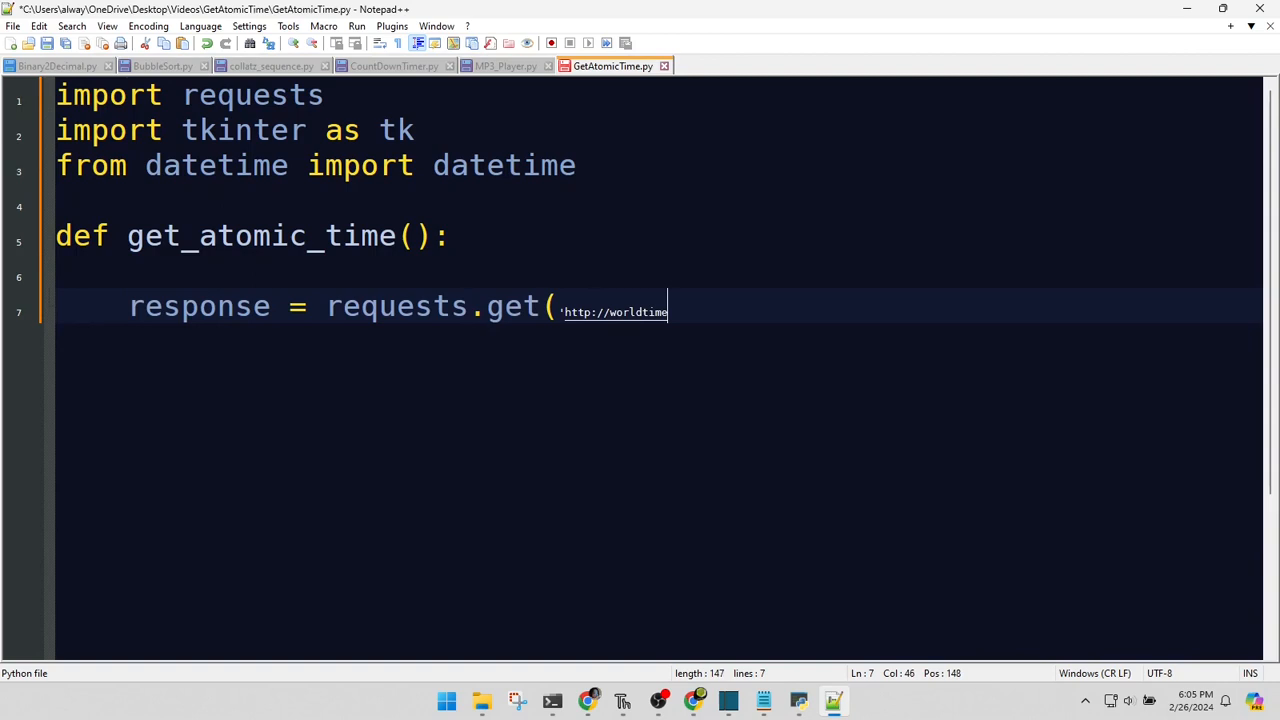
pyautogui.write('api.org/api/timezone/E')
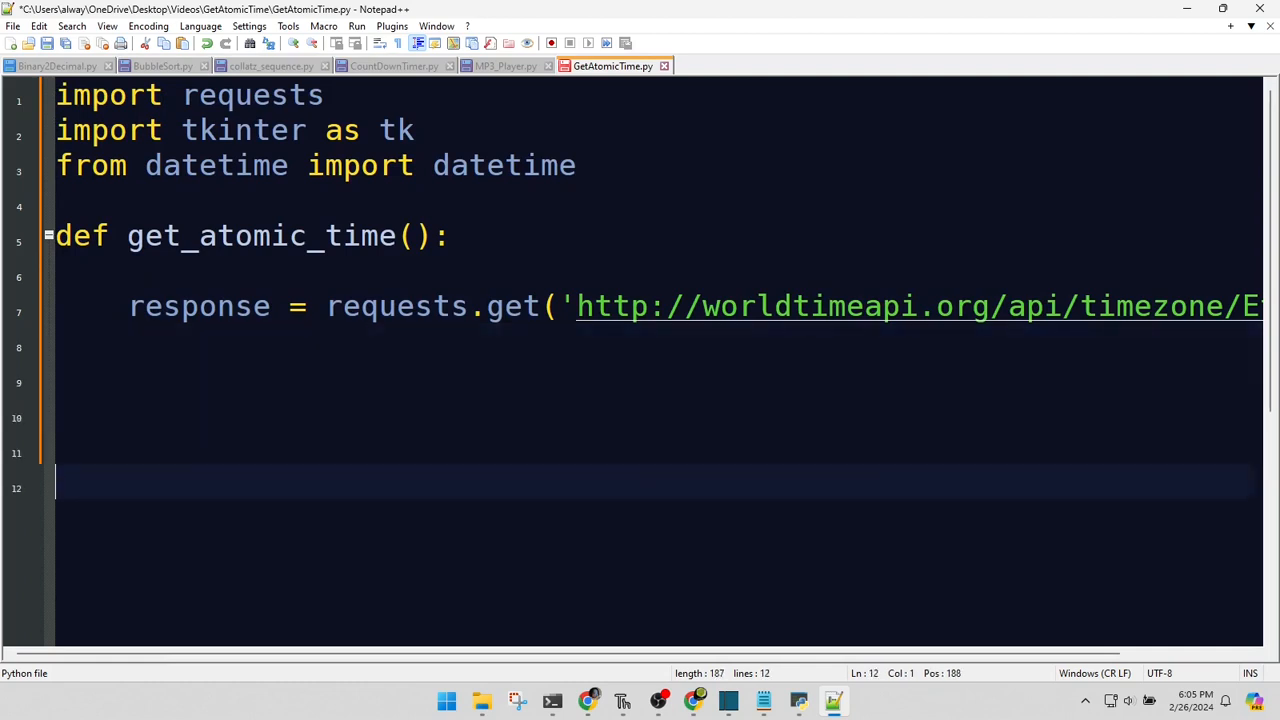
pyautogui.write('time_')
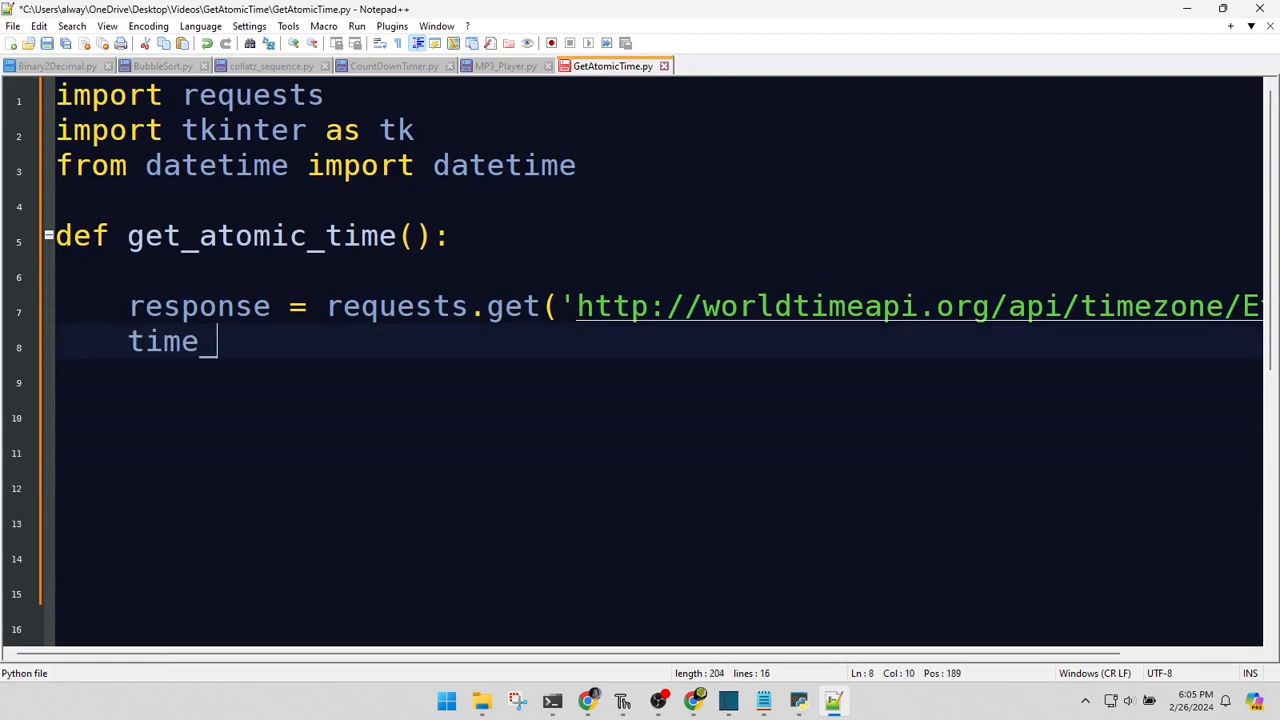
pyautogui.write('data = response.')
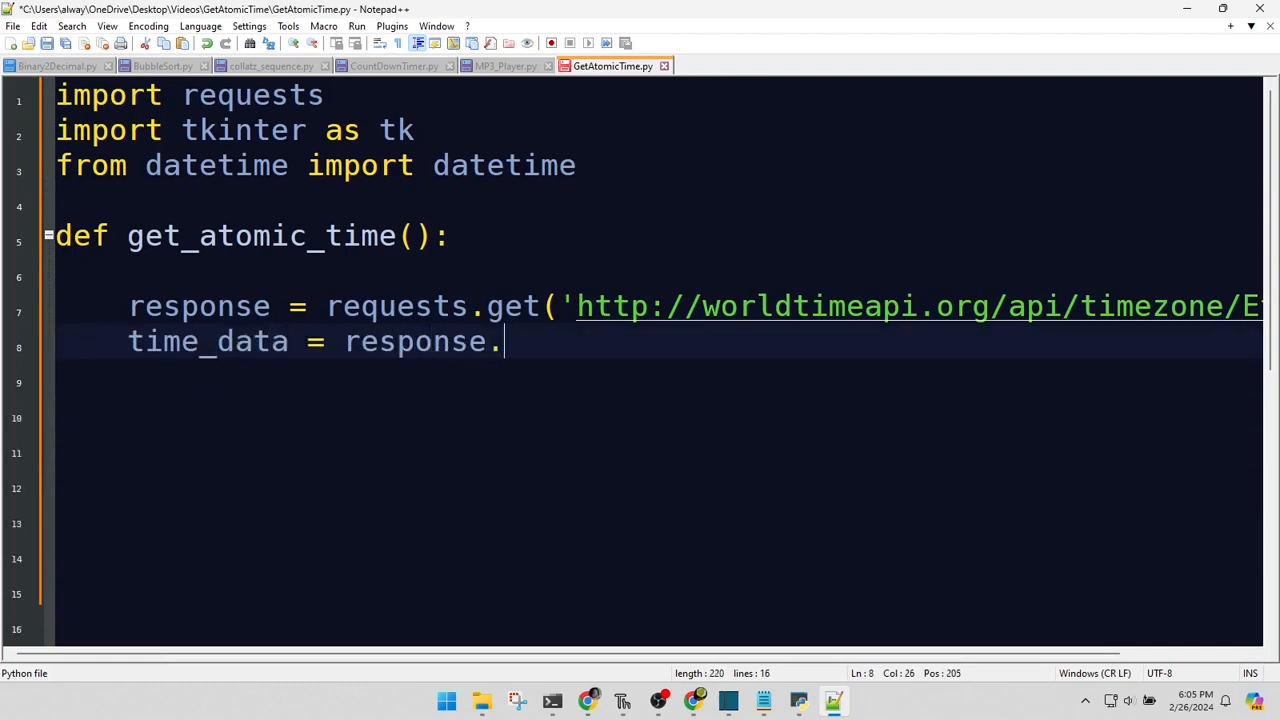
pyautogui.write('json()')
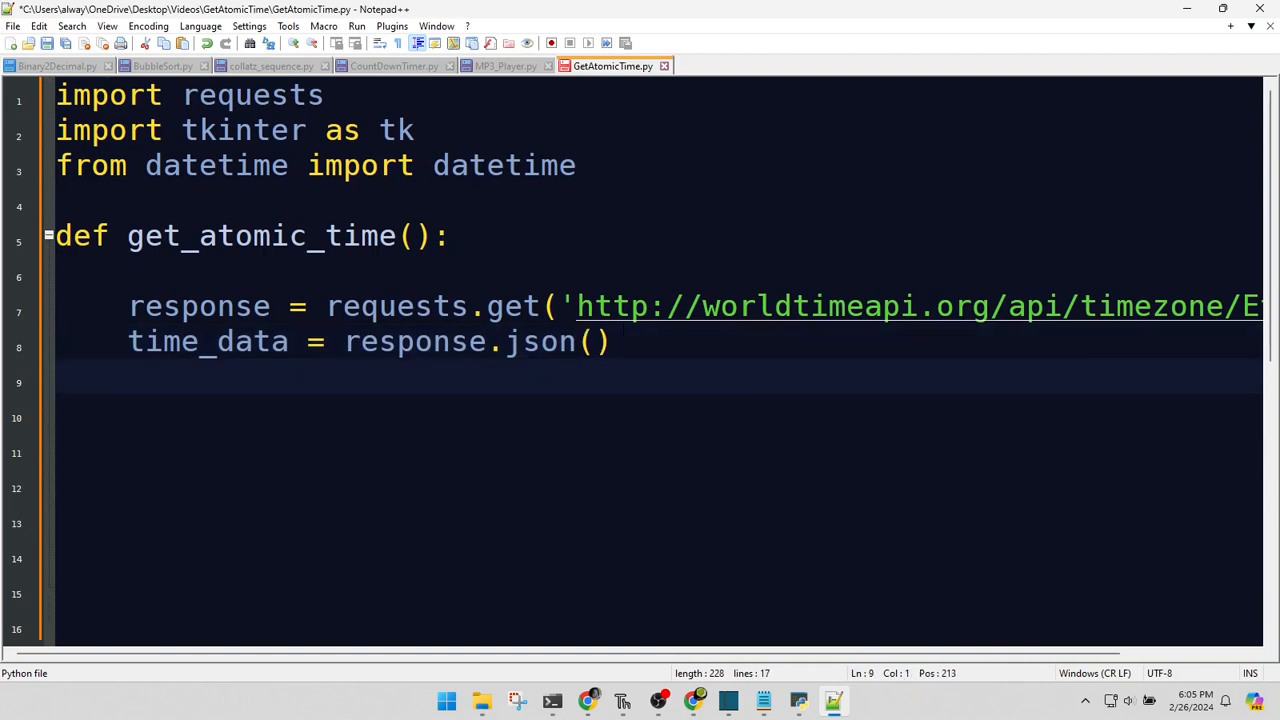
# Parse time_data['utc_datetime'] with datetime.fromisoformat and return it as a formatted string.
pyautogui.write('utc_datetime =')
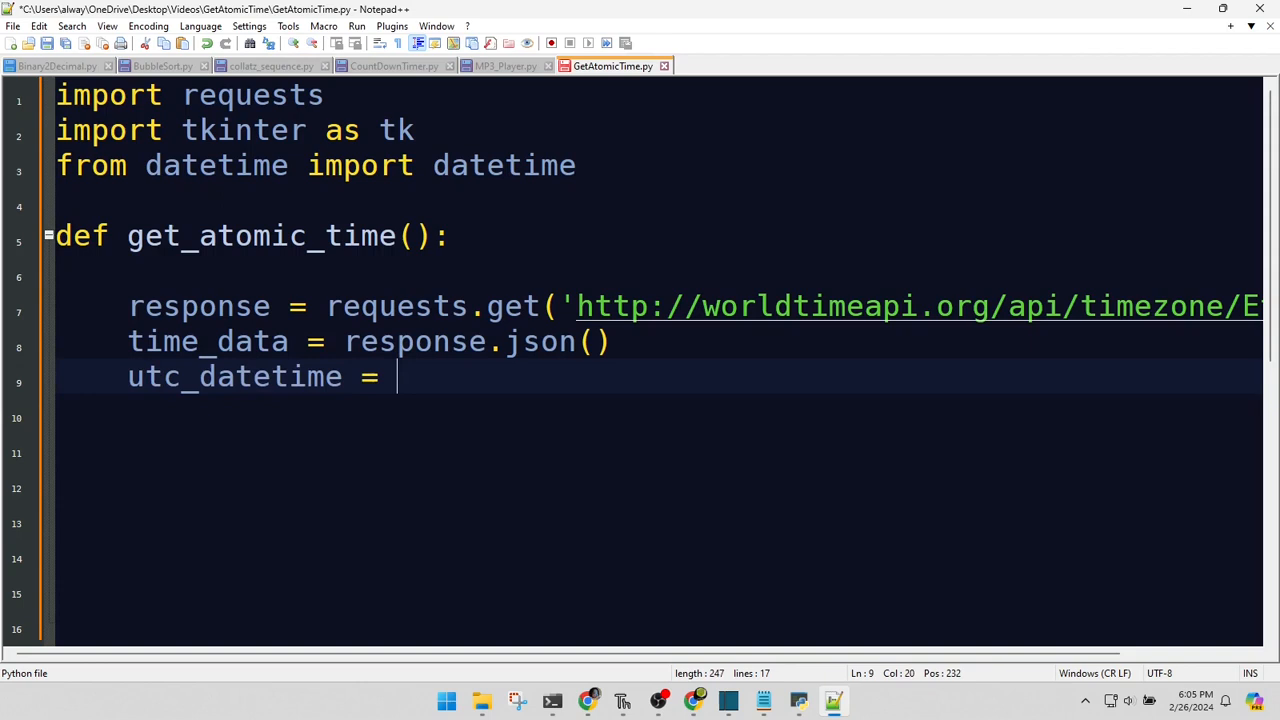
pyautogui.write('datetime.fromis')
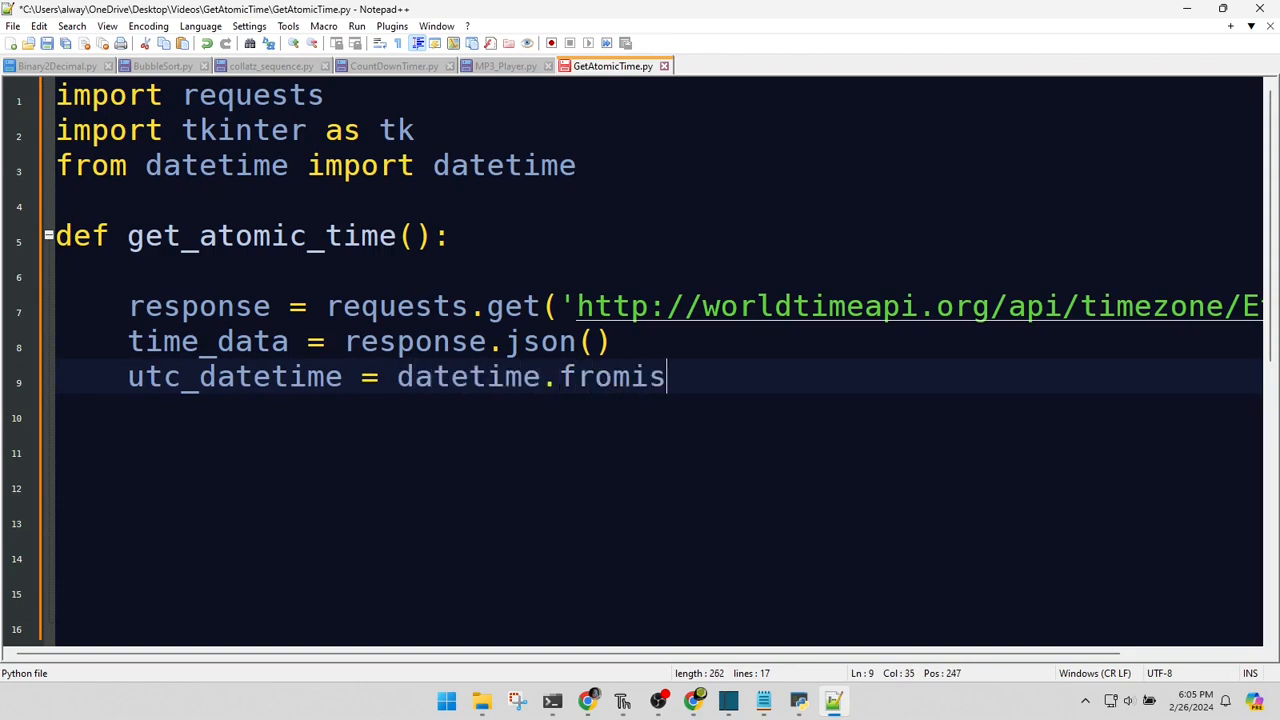
pyautogui.write('oformat(time_dat')
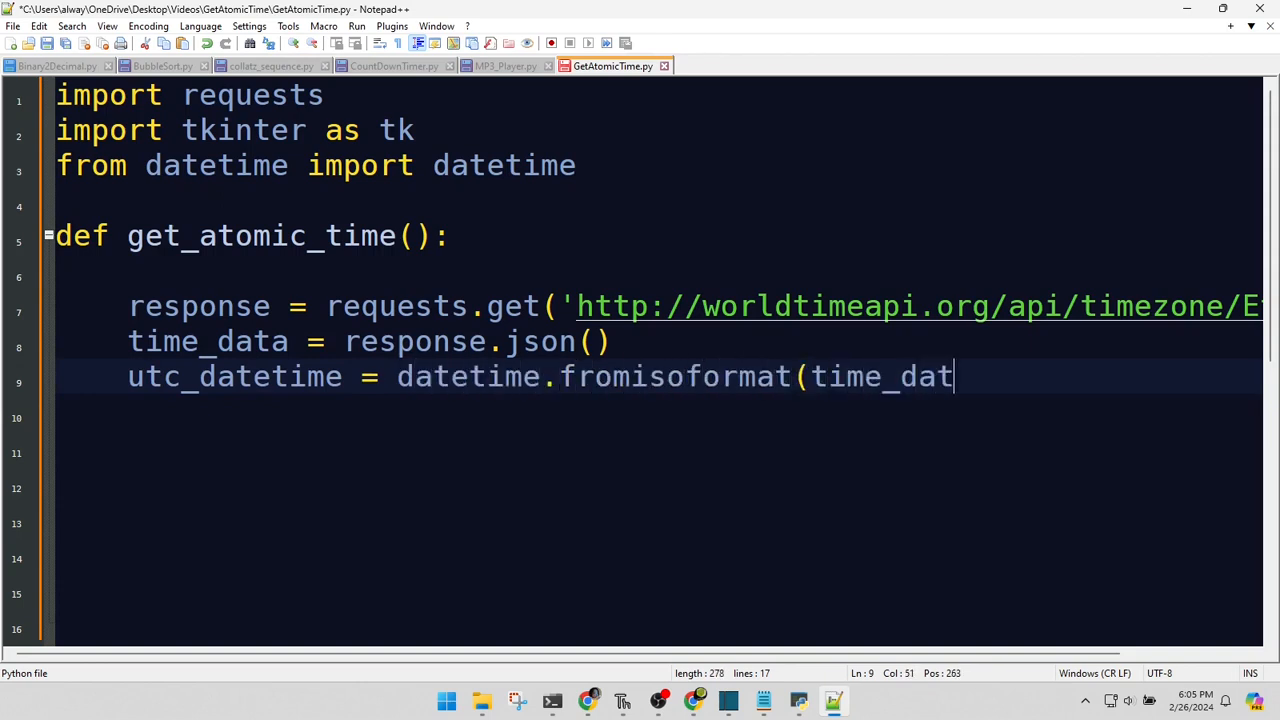
pyautogui.write("['utc_datetime'")
pyautogui.write('ret')
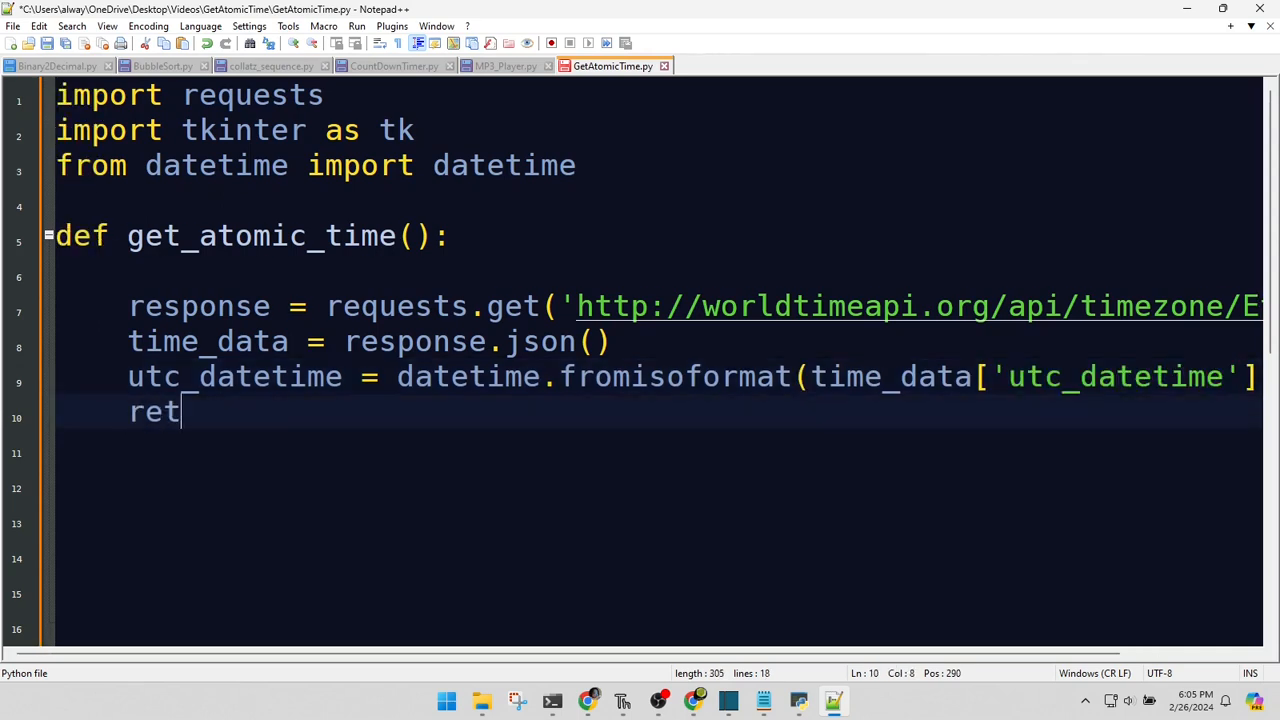
pyautogui.write("urn utc_datetime.strftime('%Y-%m-%d %H:%M:%S")
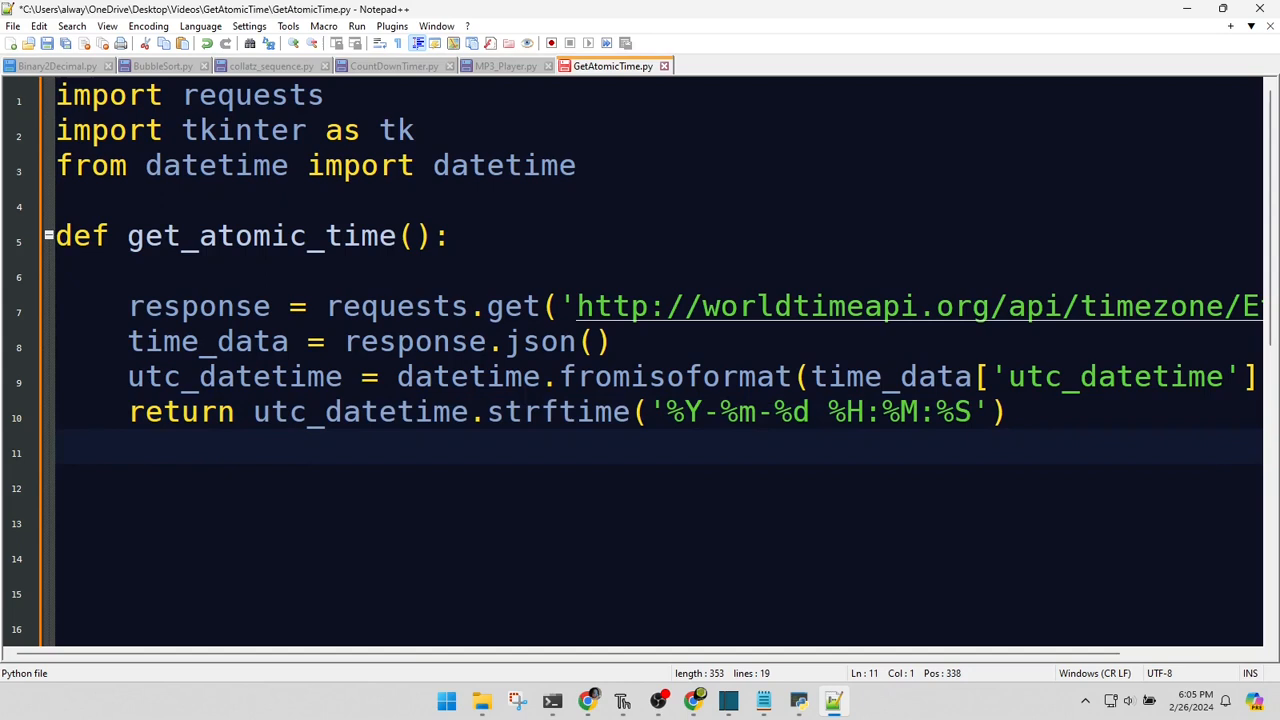
pyautogui.write('d')
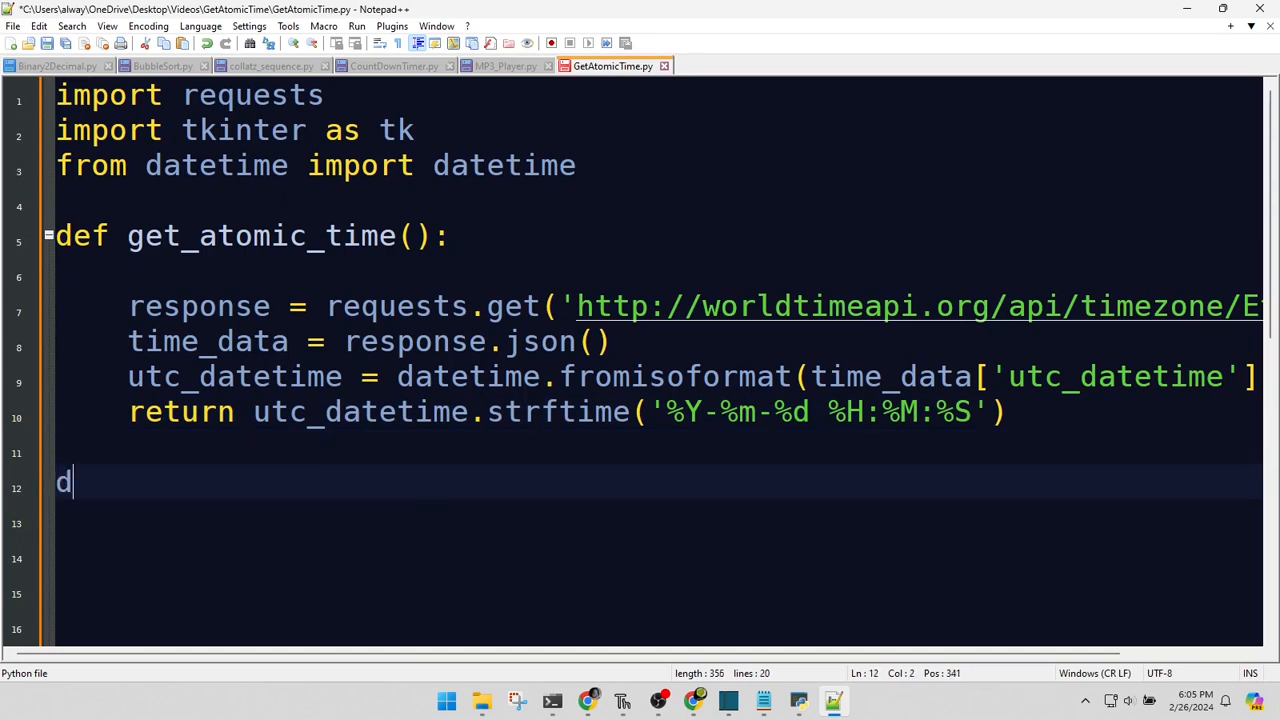
# Write update_time: get_atomic_time(), time_label.config(text=current_time), and root.after(1000, update_time).
pyautogui.write('ef update_time(')
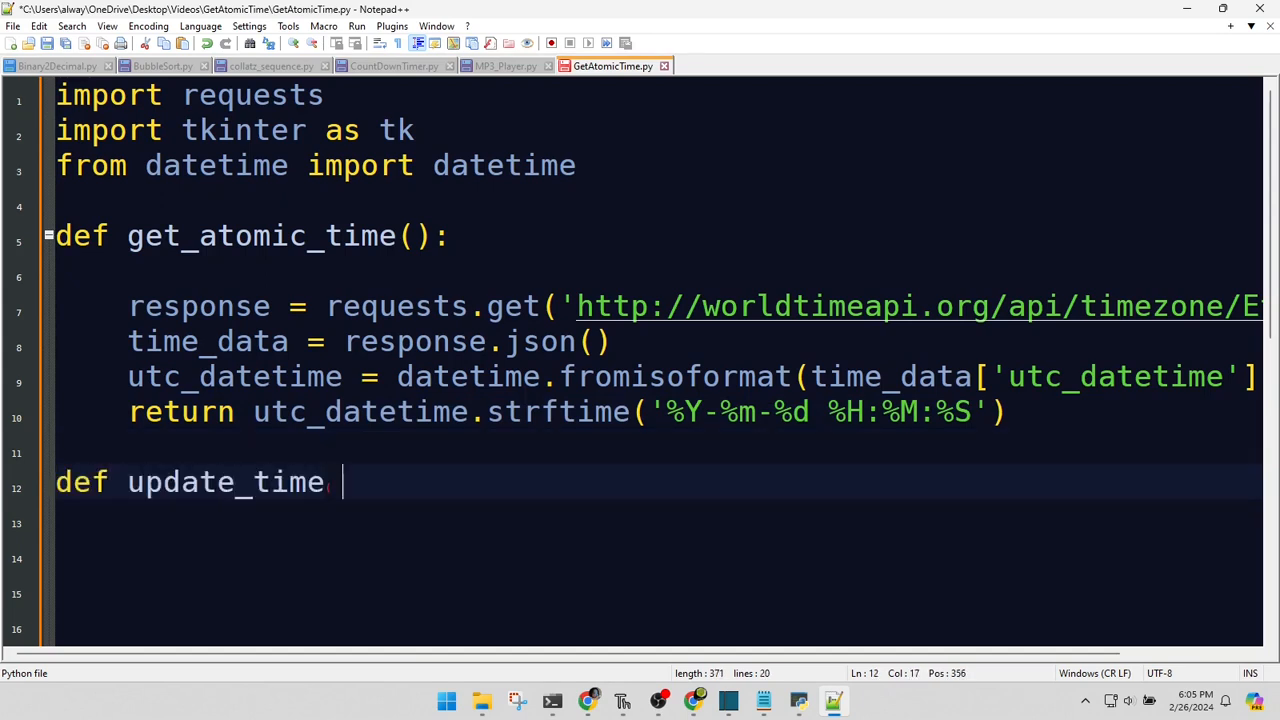
pyautogui.write('():')
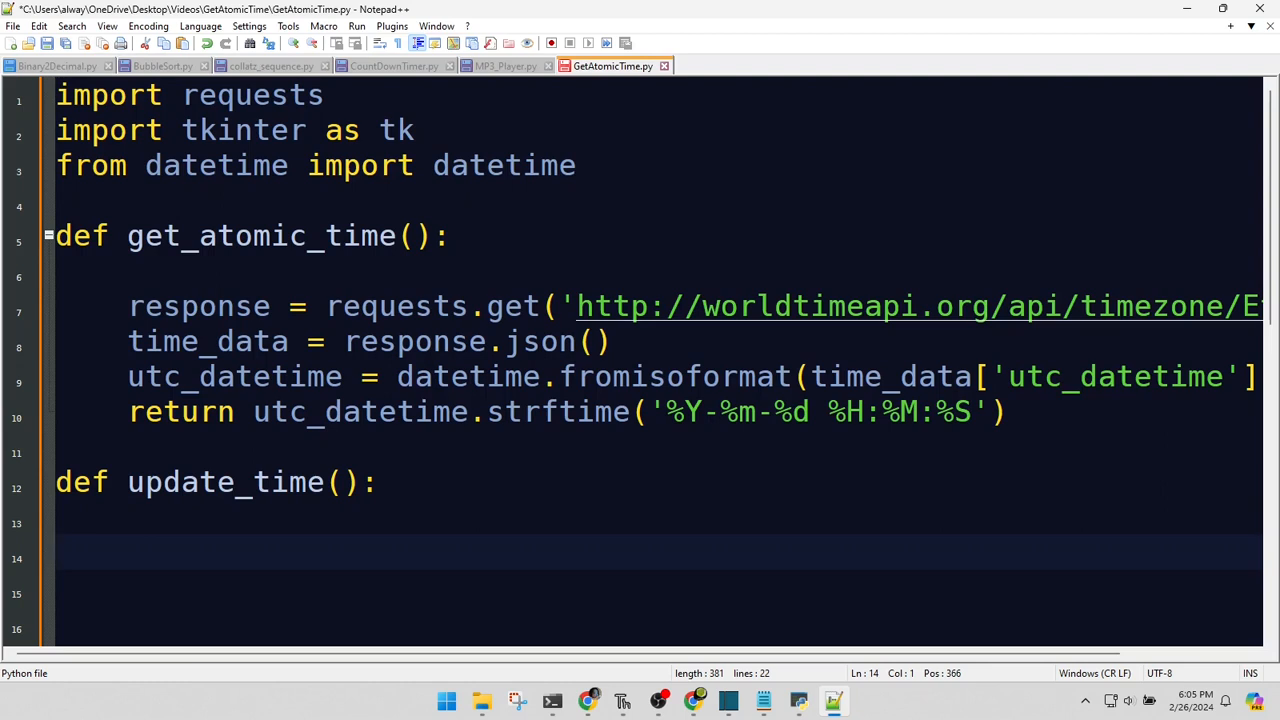
pyautogui.write('current_t')
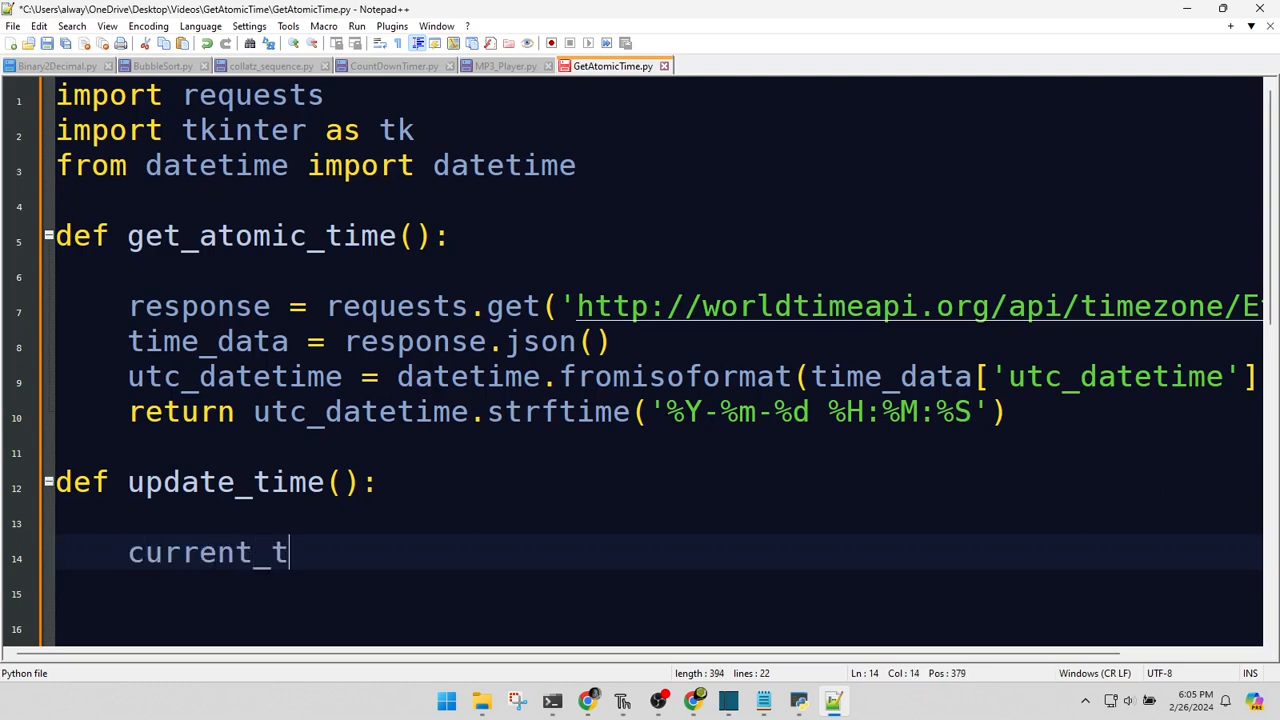
pyautogui.write('ime = get_atomi')
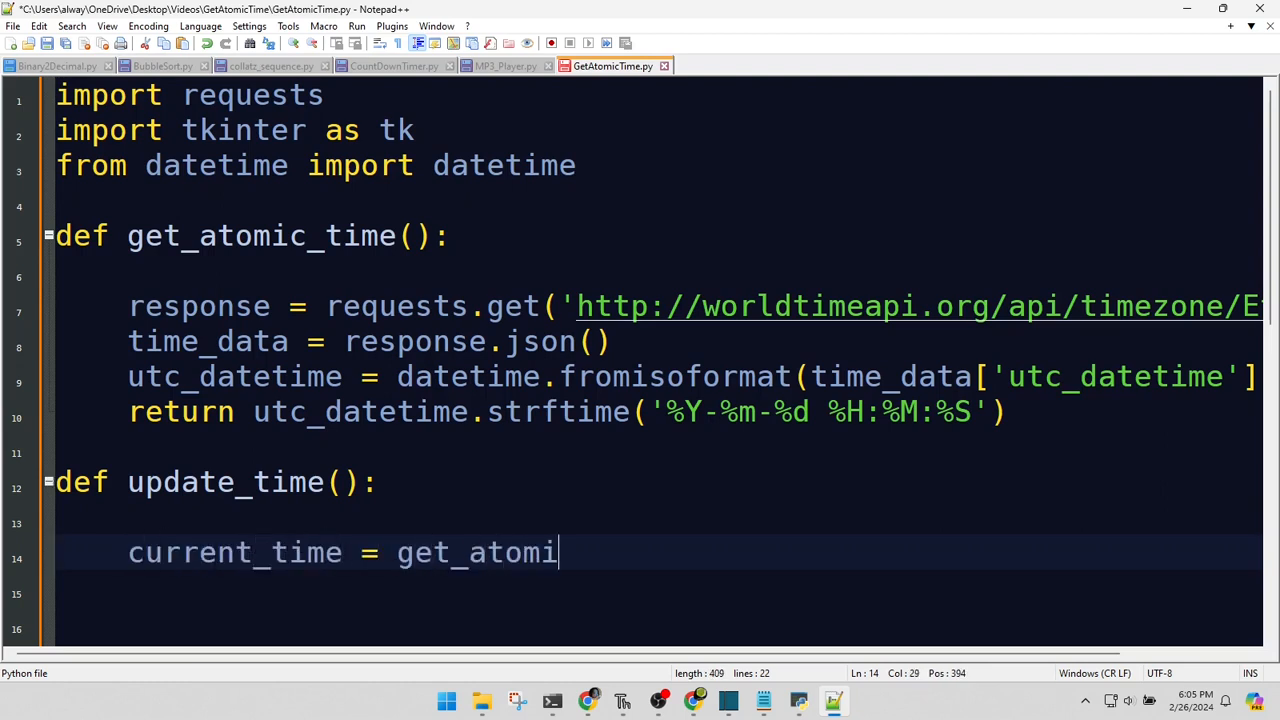
pyautogui.write('c_time()')
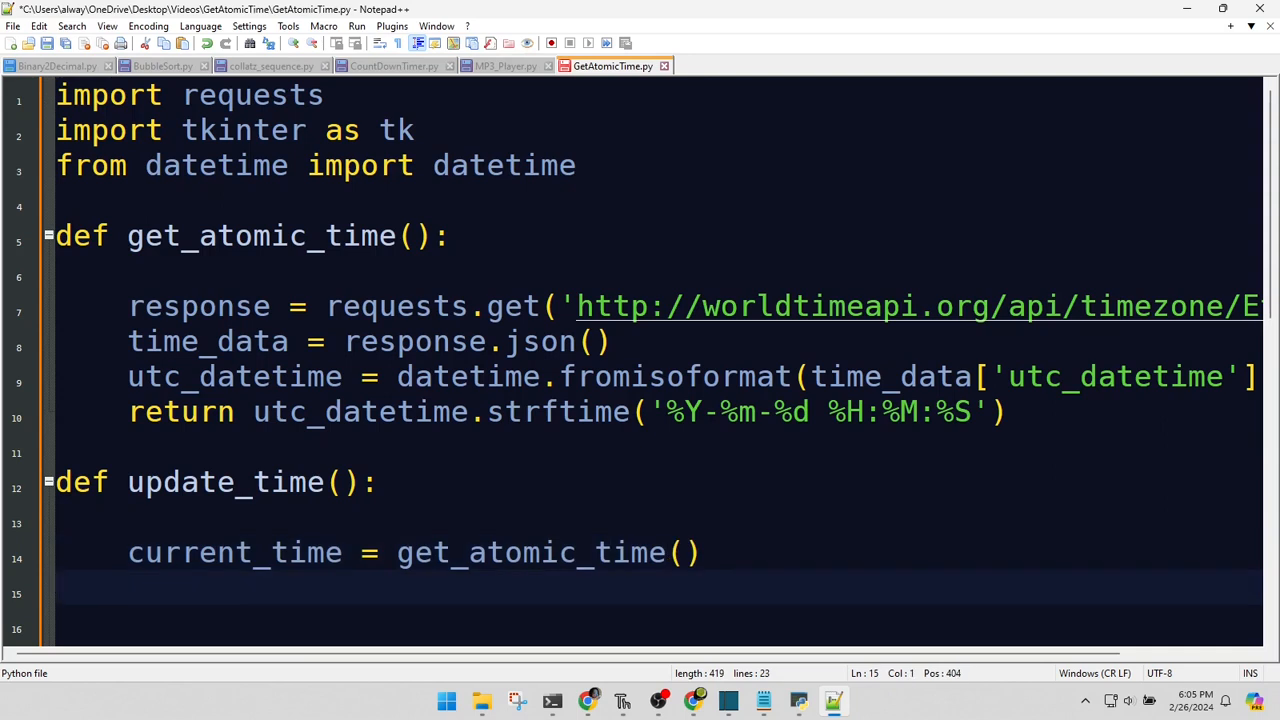
pyautogui.write('time_')
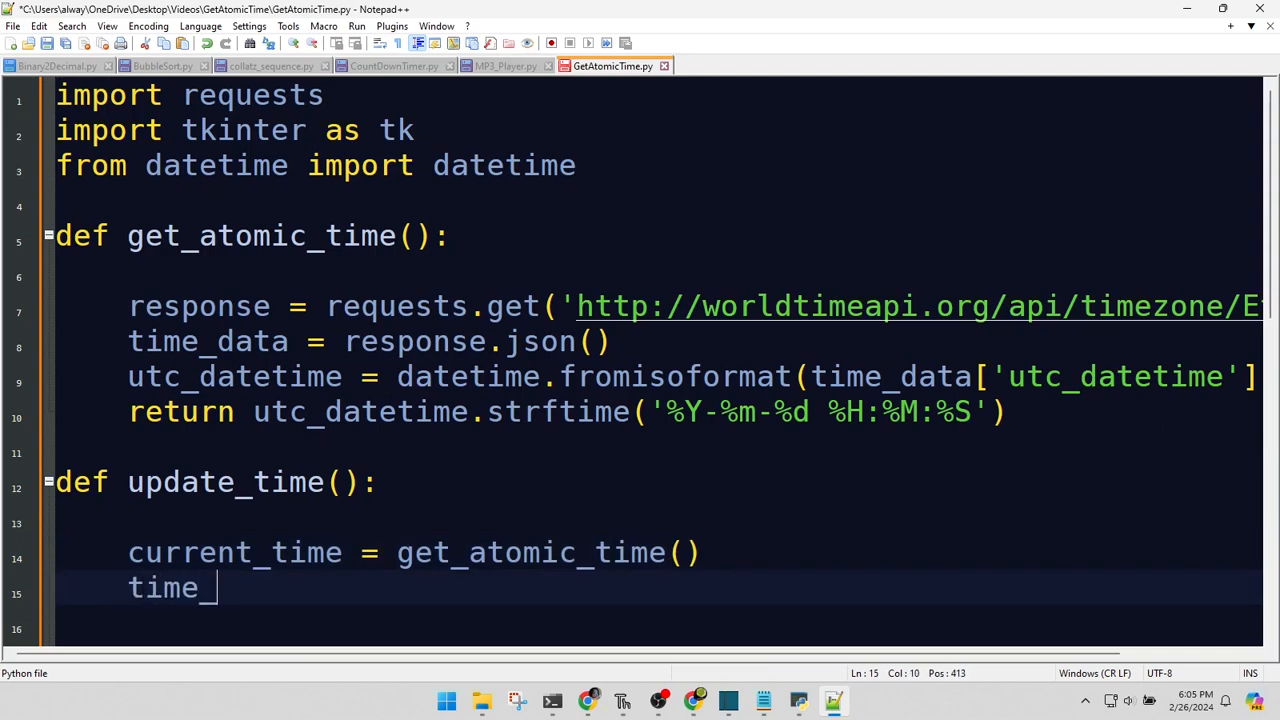
pyautogui.write('label.config(tex')
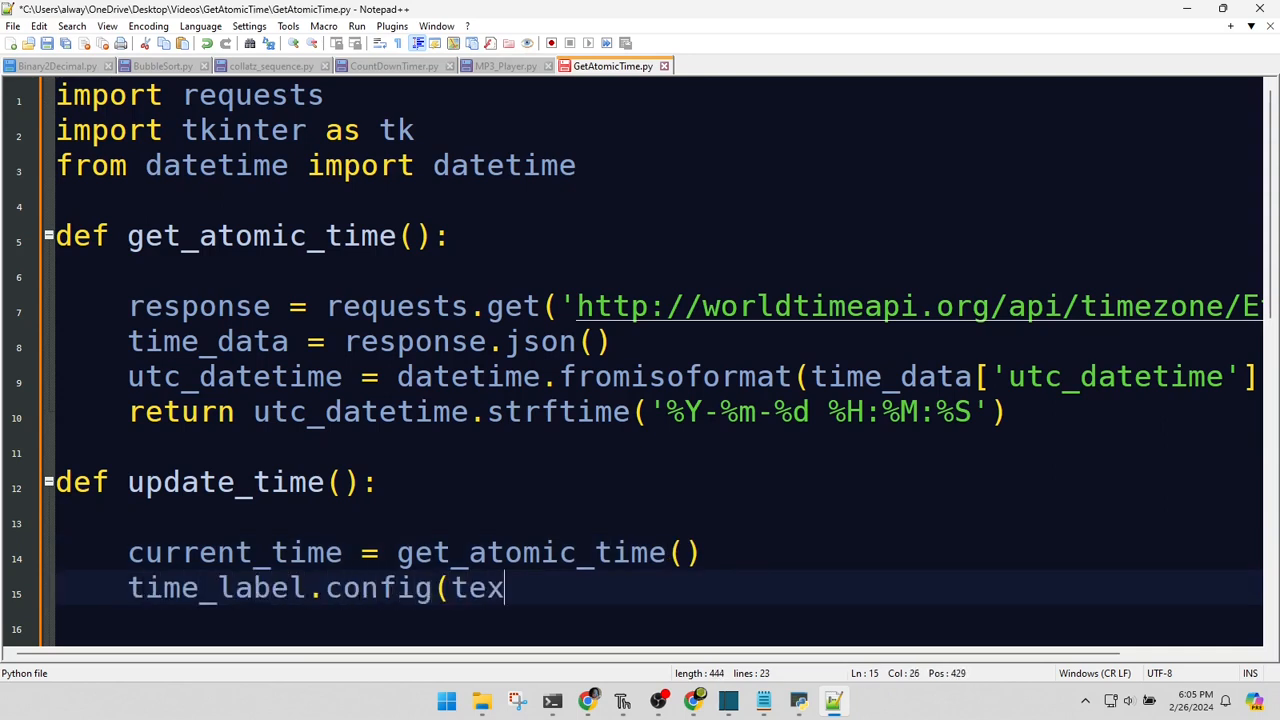
pyautogui.write('t=current_time,')
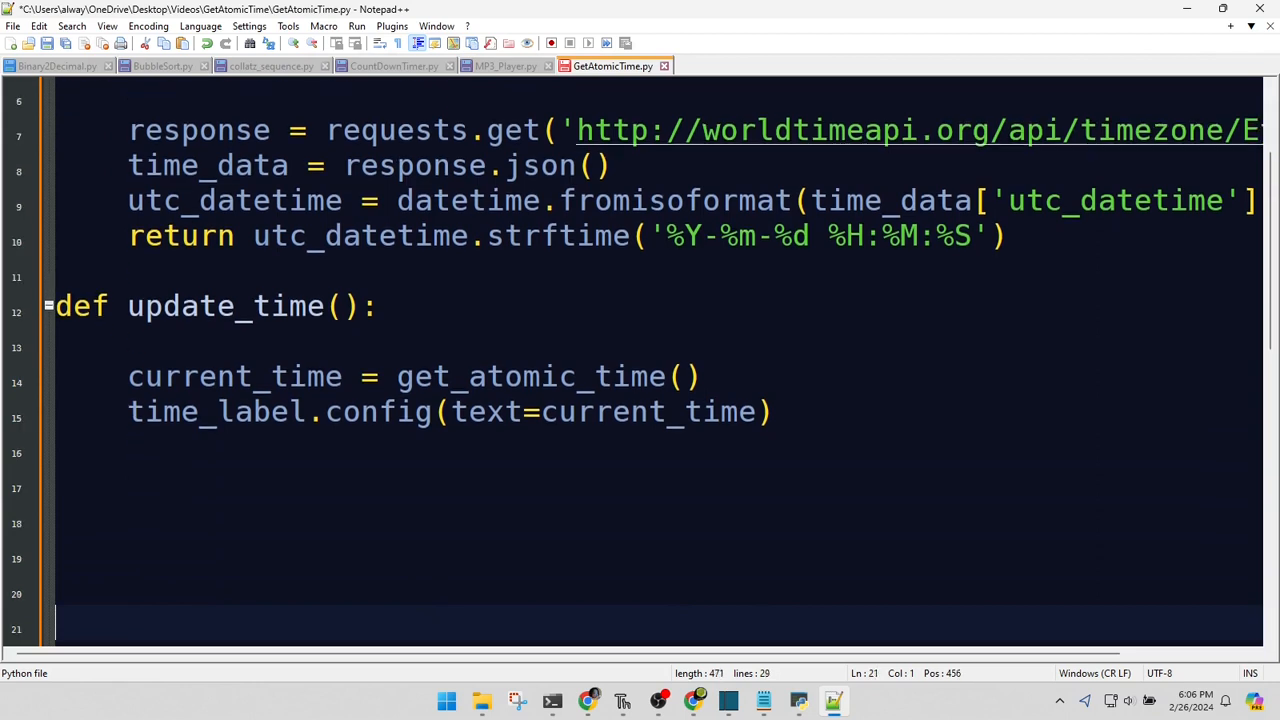
pyautogui.write('root.a')
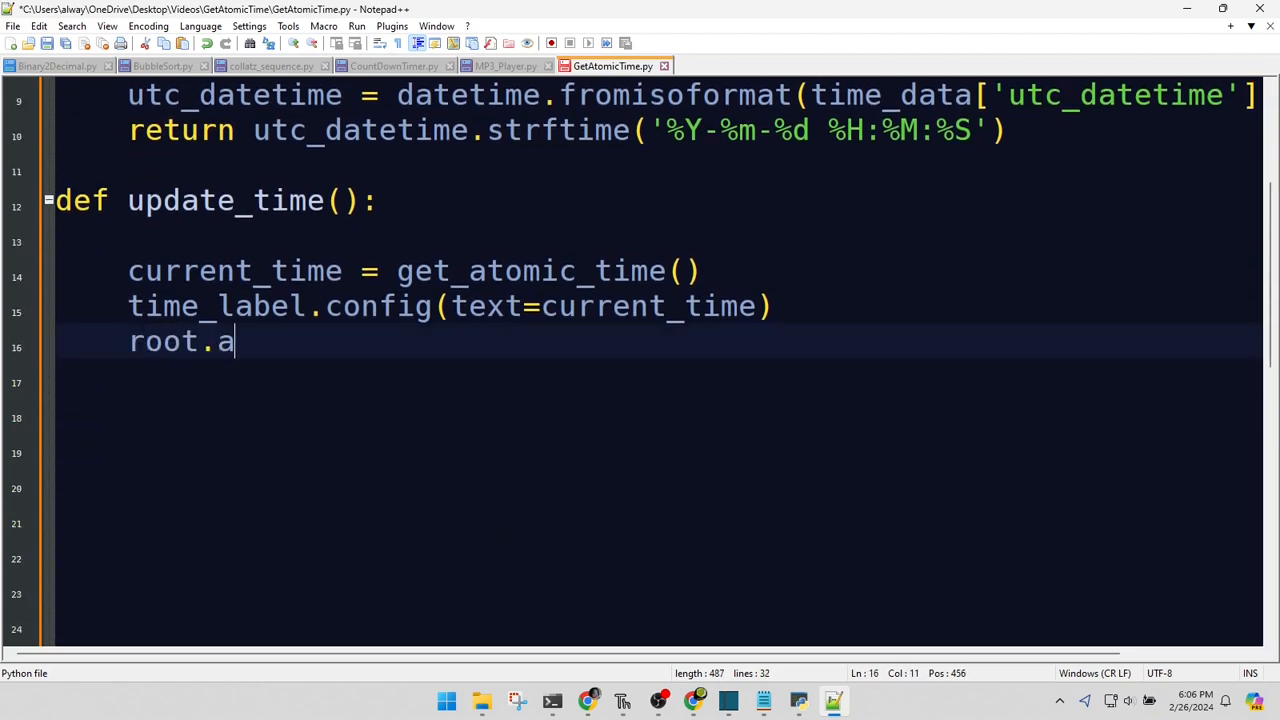
pyautogui.write('fter(1000')
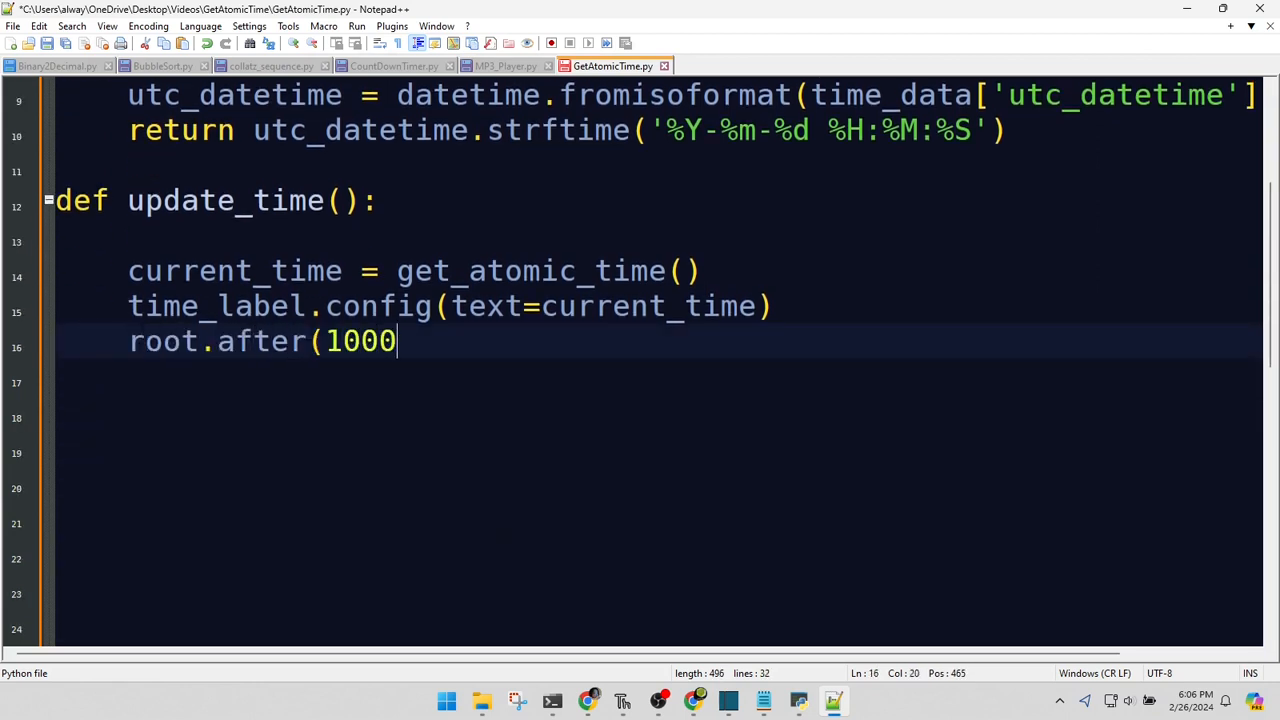
pyautogui.write(', update_time,')
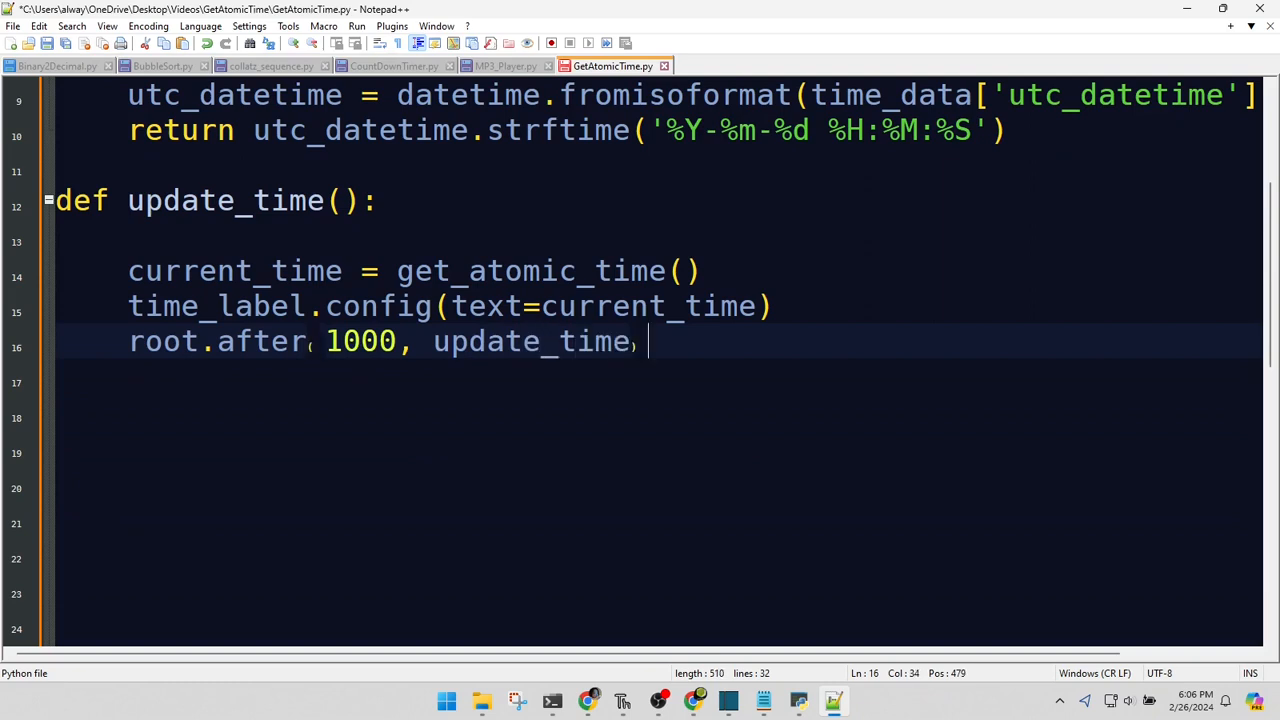
# Add root = tk.Tk() and root.title("Atomic Time Clock") below update_time.
pyautogui.press('Enter')
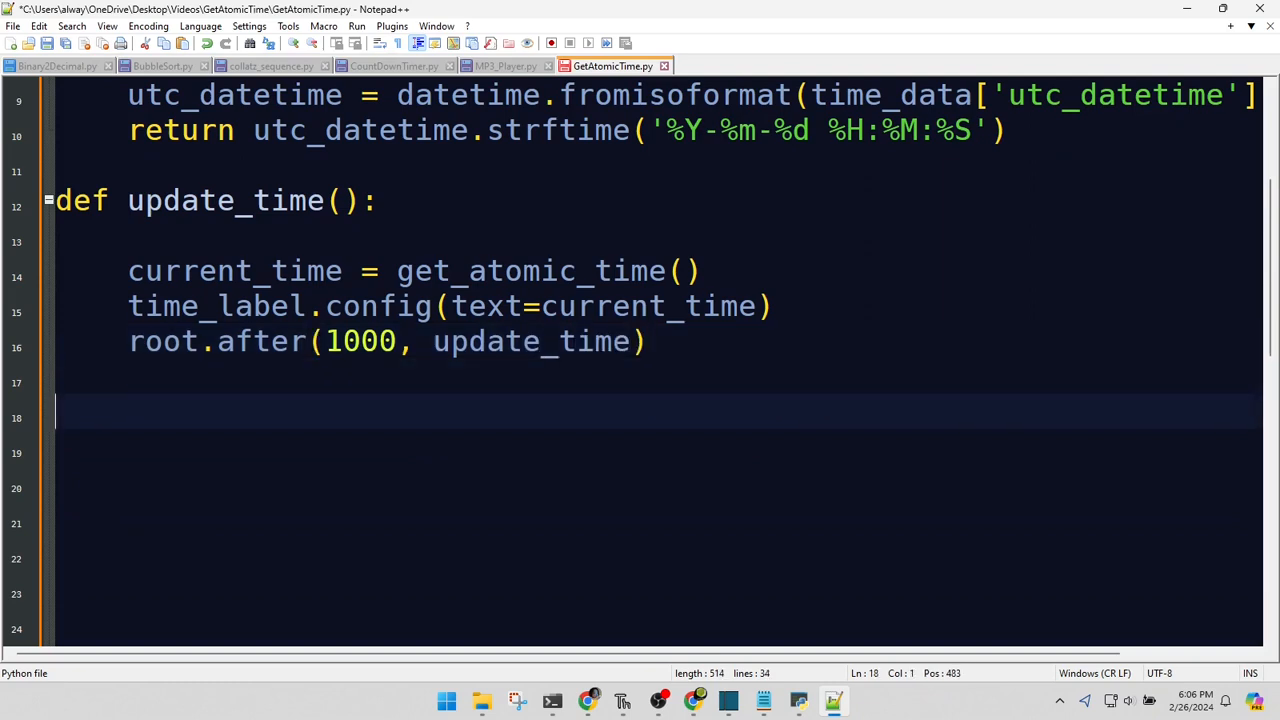
pyautogui.write('root = tk')
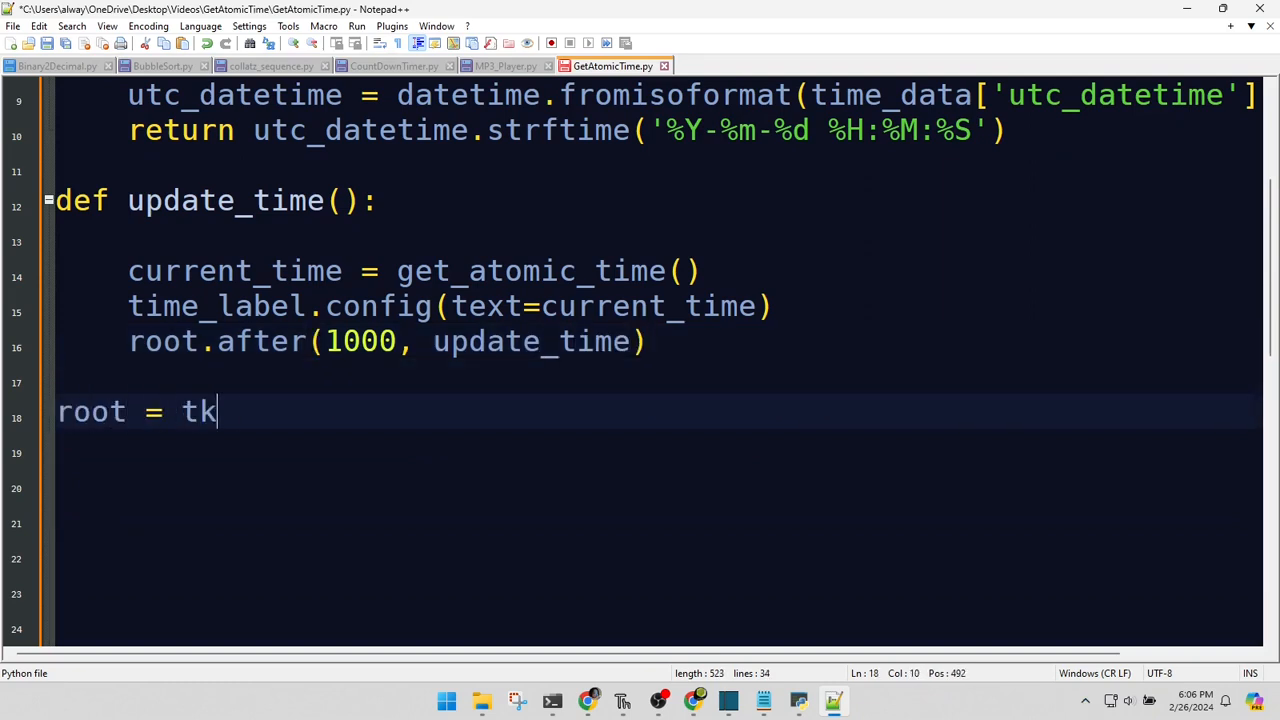
pyautogui.write('.Tk()')
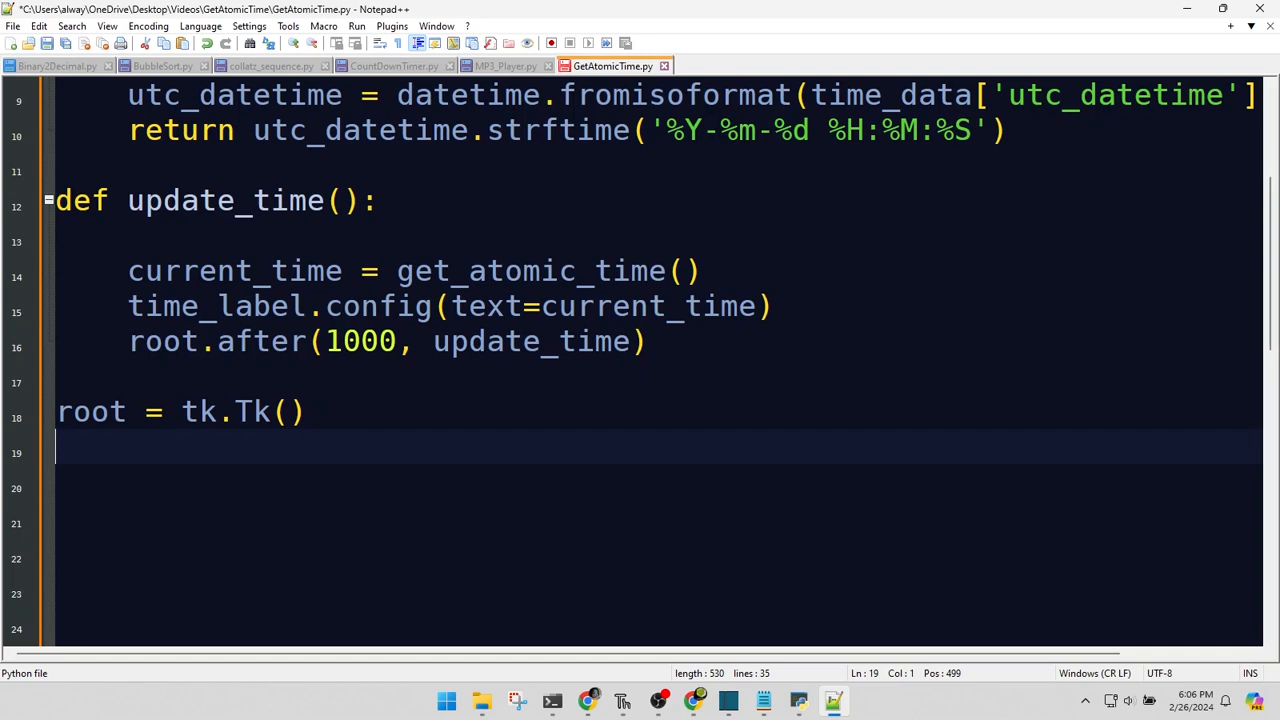
pyautogui.write('root.')
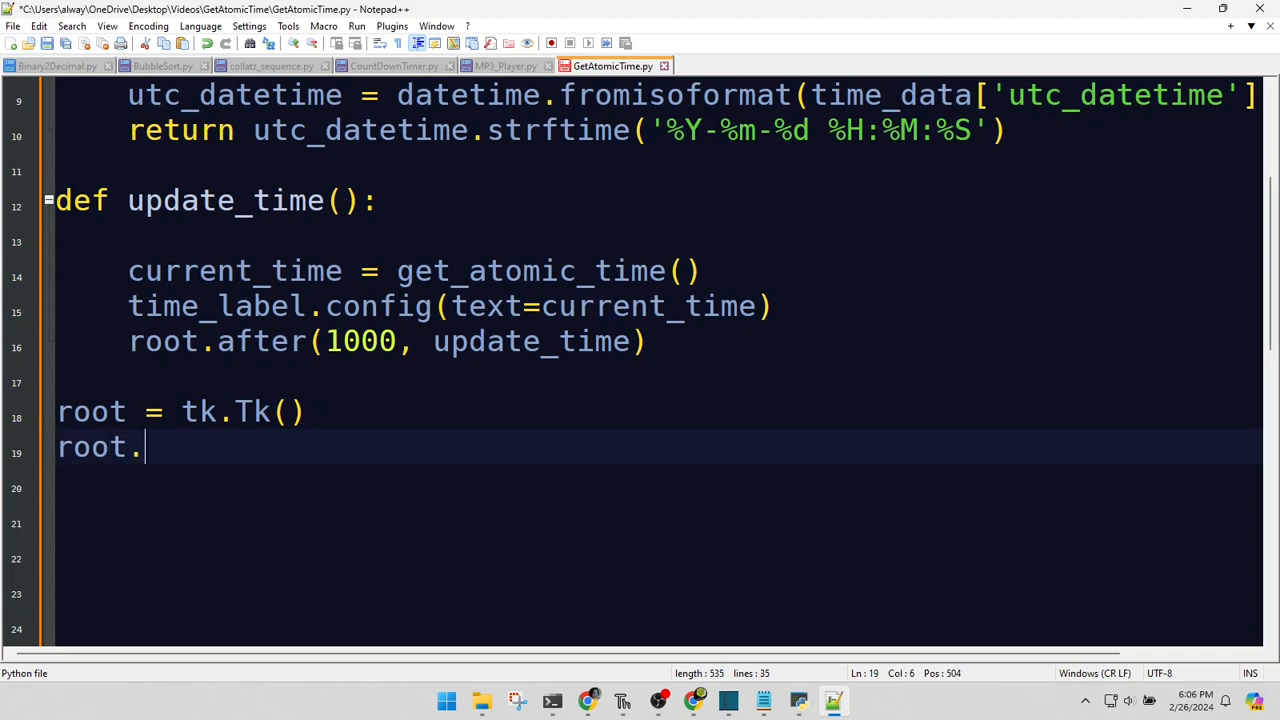
pyautogui.write('title("Atomic T')
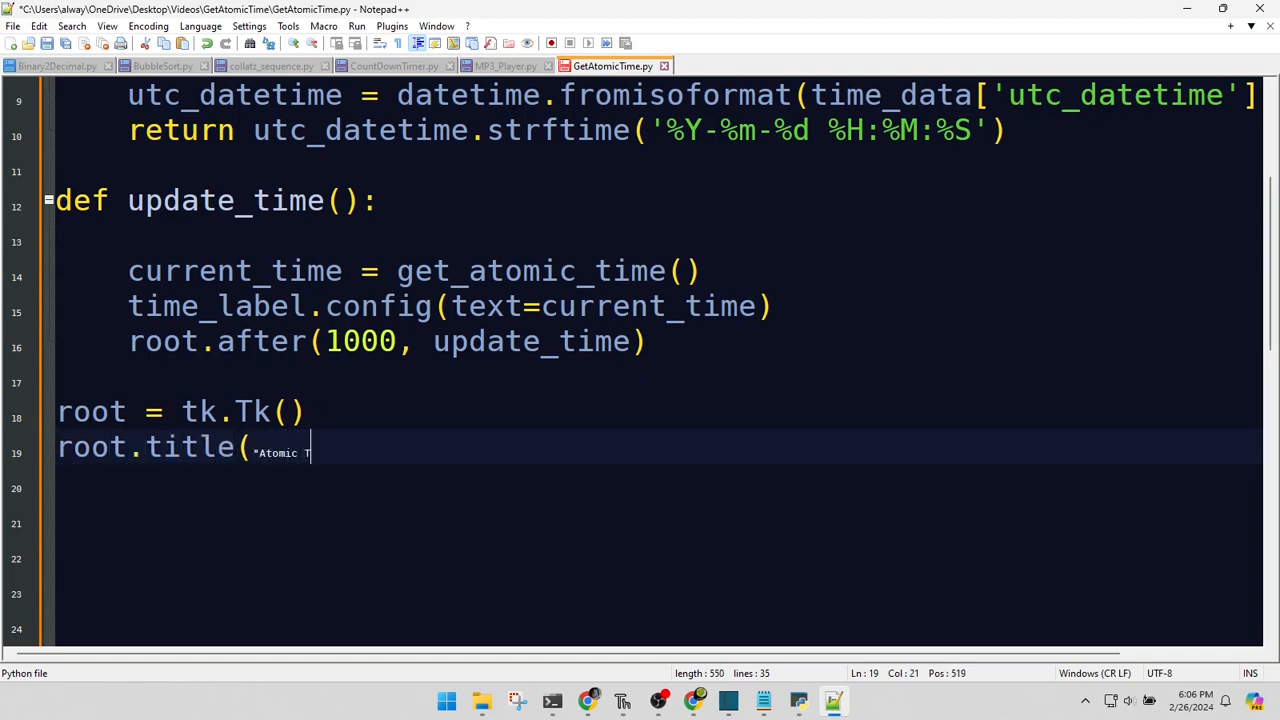
pyautogui.write('ime Clock")')
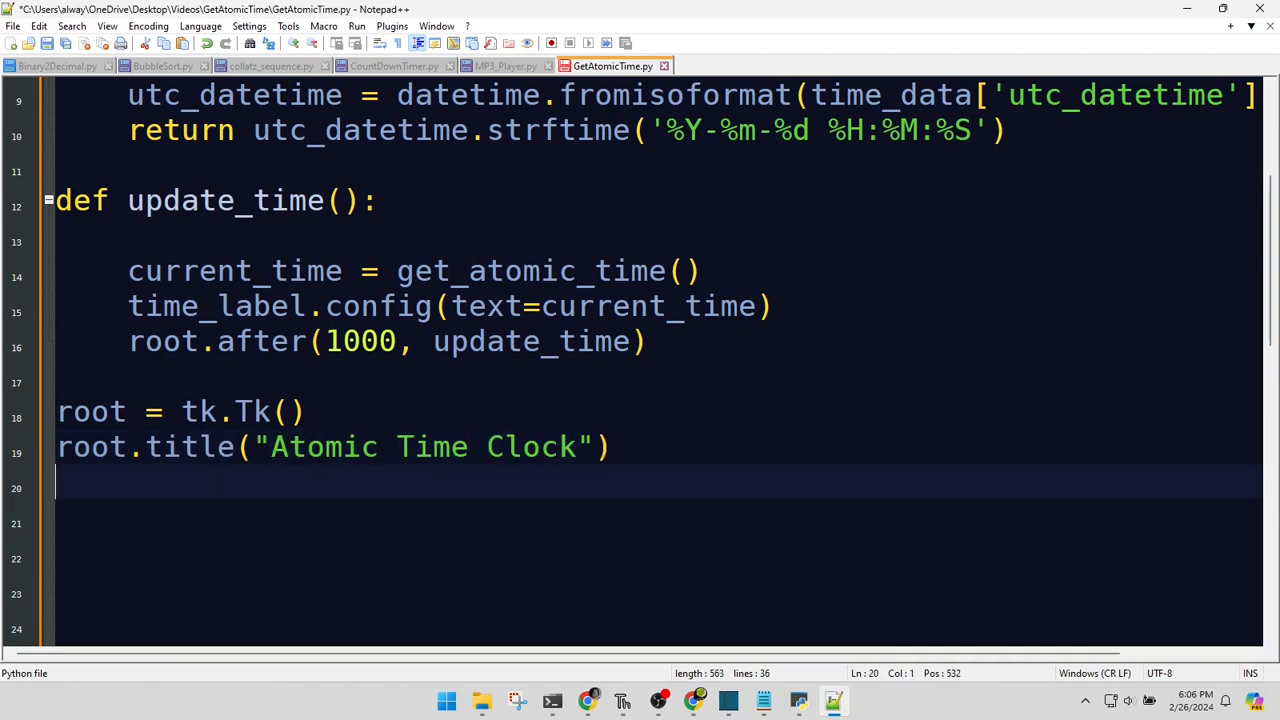
pyautogui.press('enter')
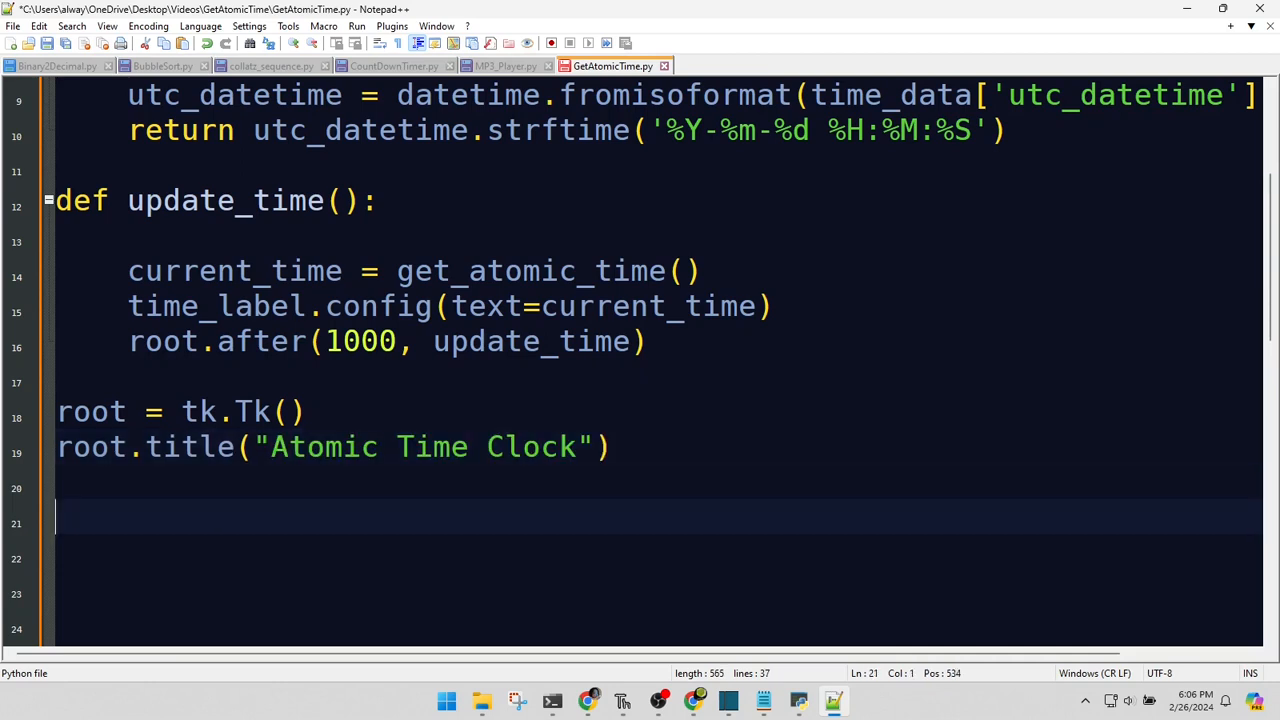
# Create time_label as tk.Label(root, font=('Arial', 30), fg='blue') and pack it with expand=True.
pyautogui.write('time_')
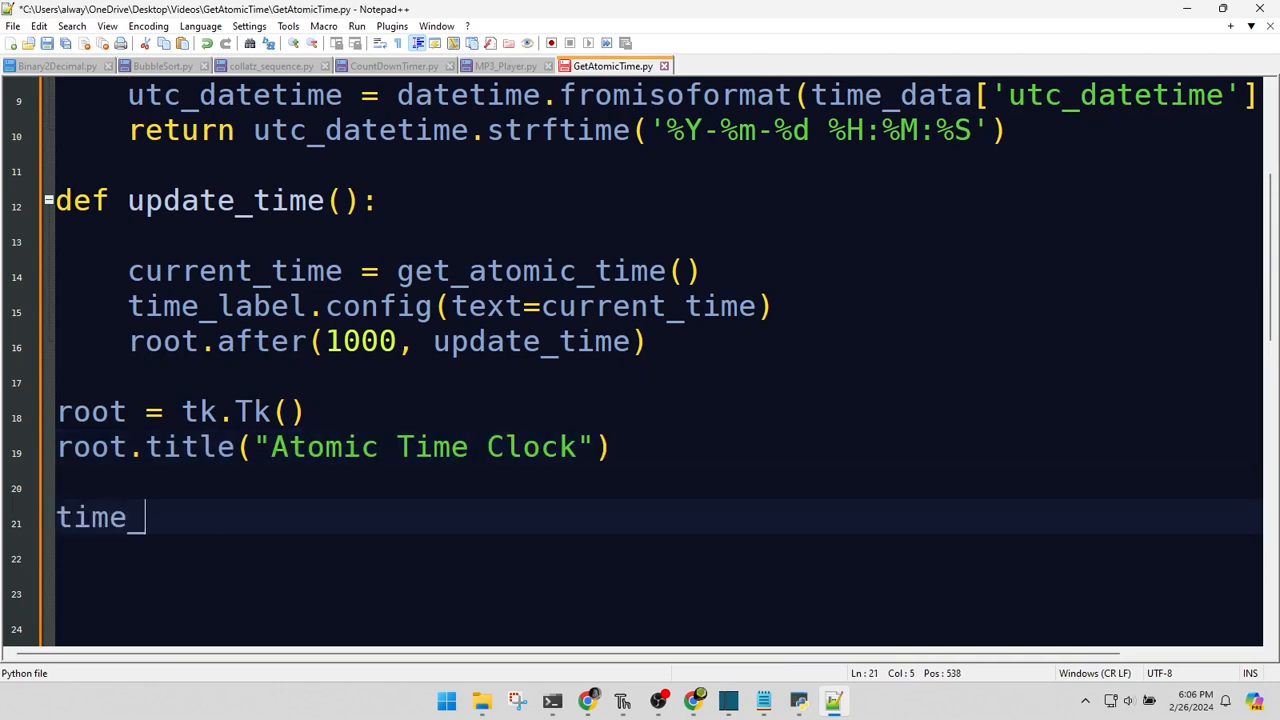
pyautogui.write('label = tk.Labe')
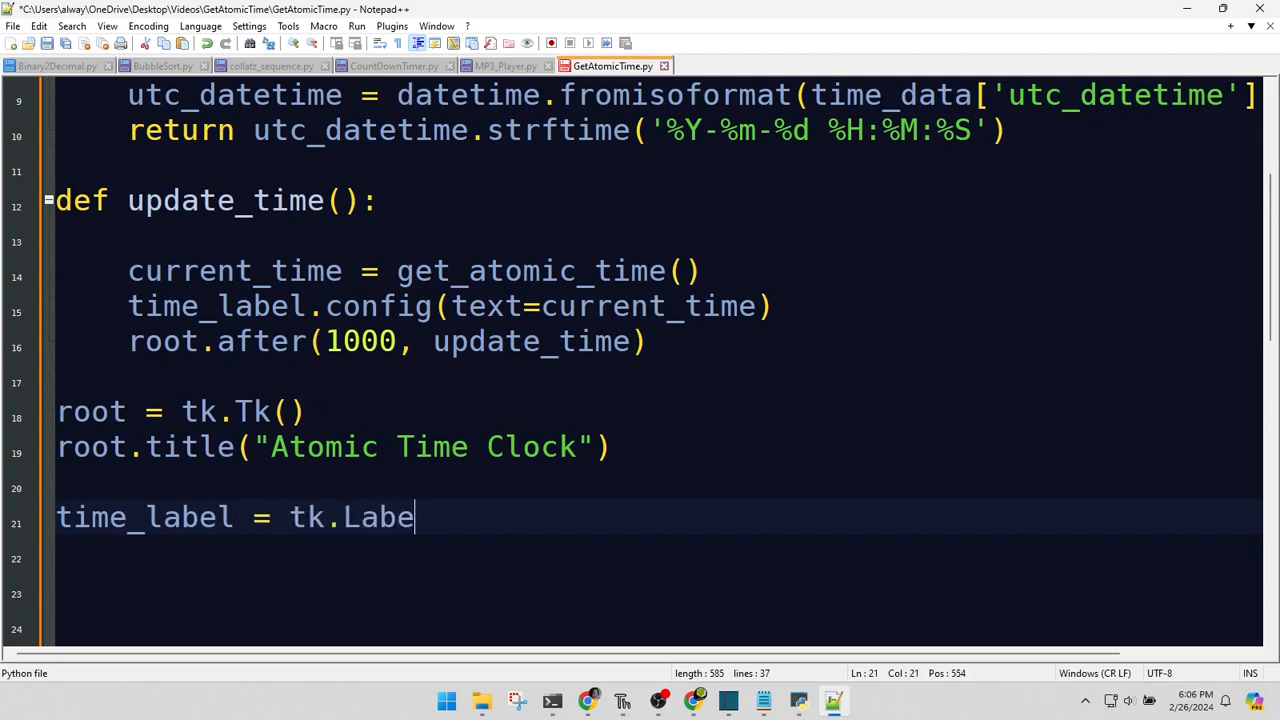
pyautogui.write('l(root, font=(')
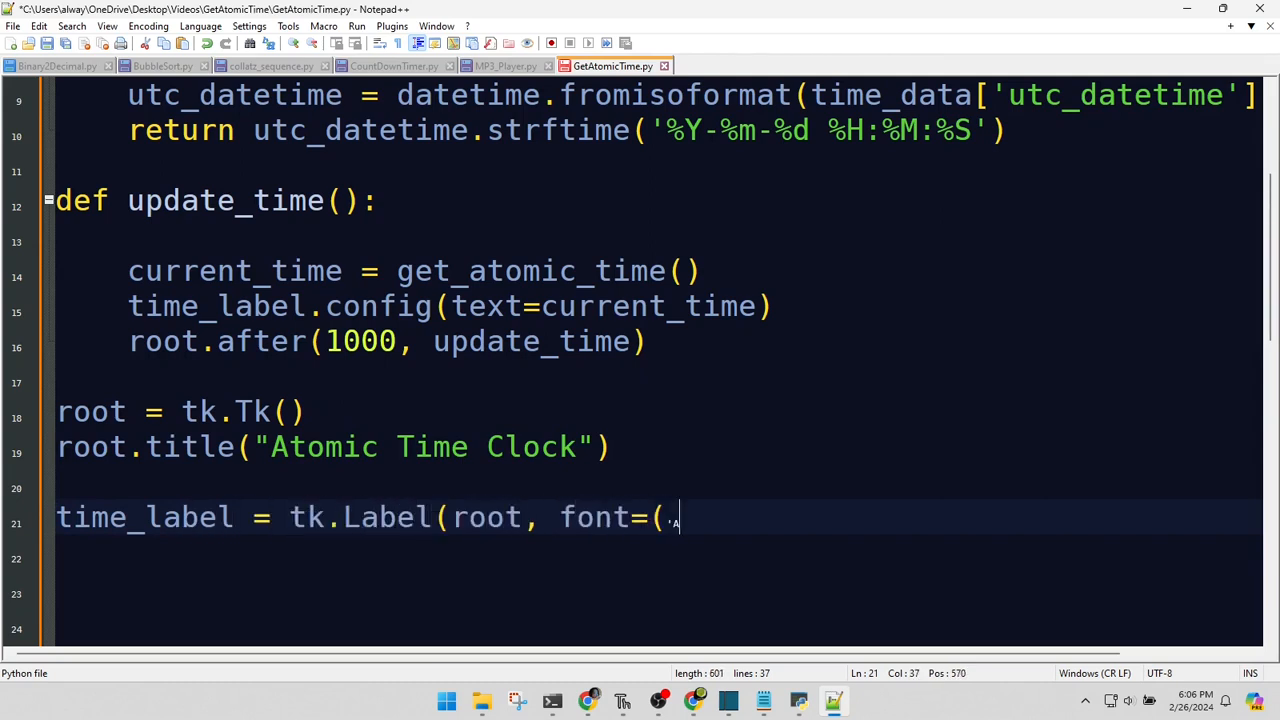
pyautogui.write("'Arial', 30), fg=")
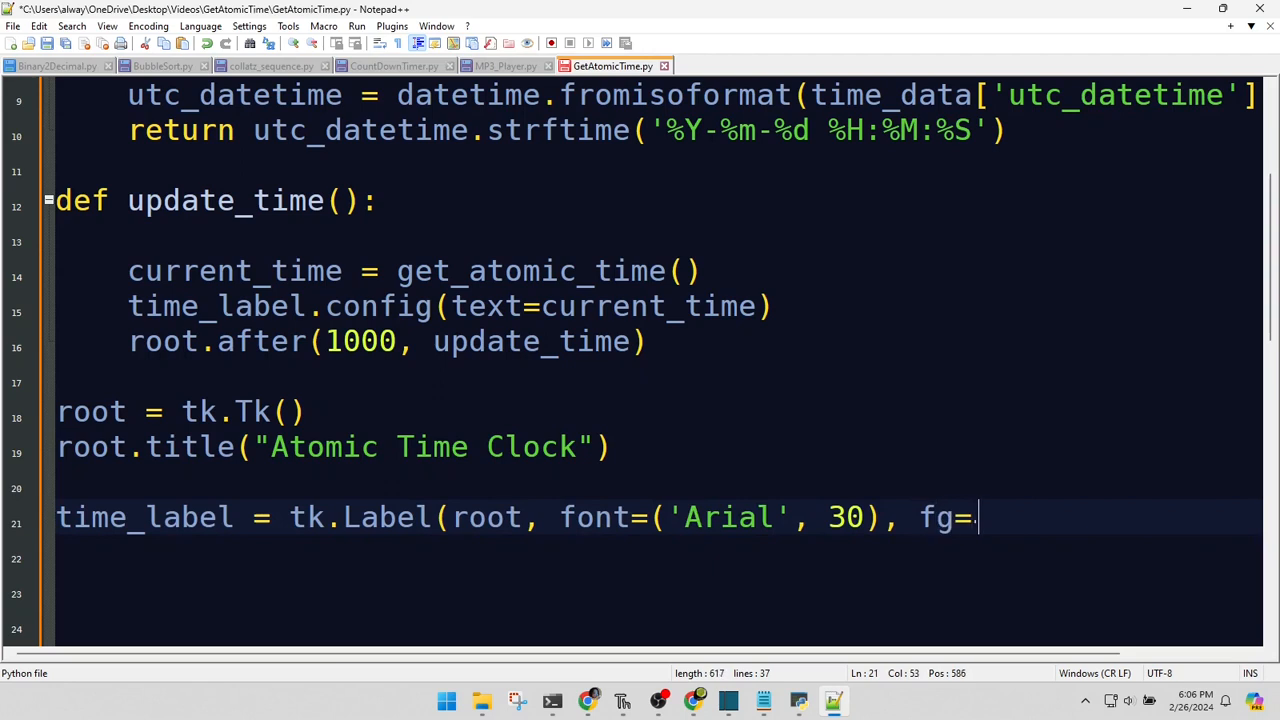
pyautogui.write("'blue')")
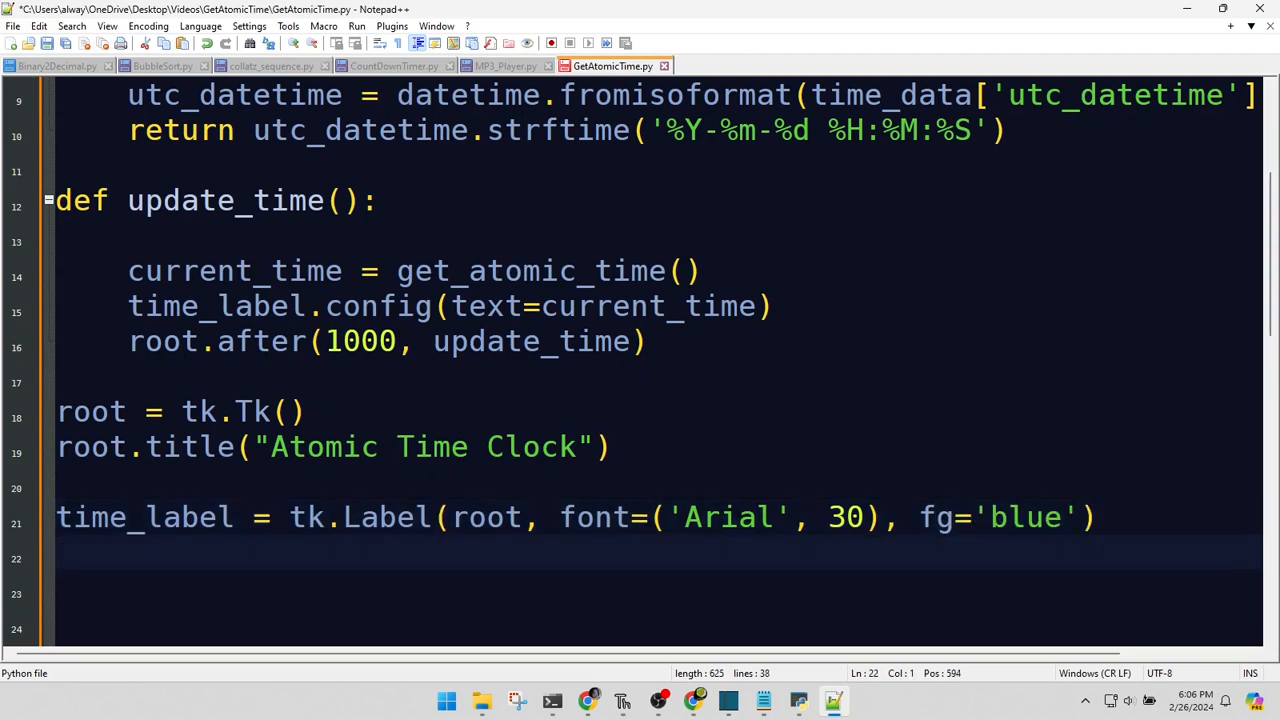
pyautogui.write('time_la')
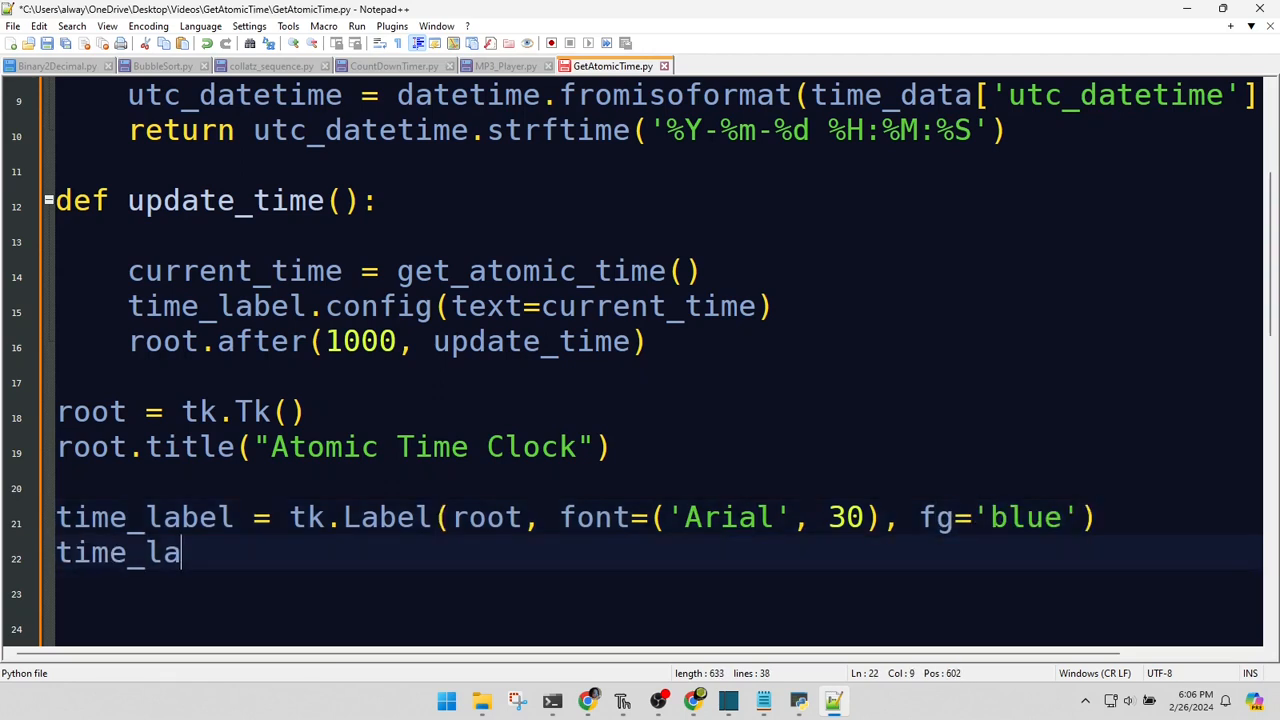
pyautogui.write('bel.pack(expand=')
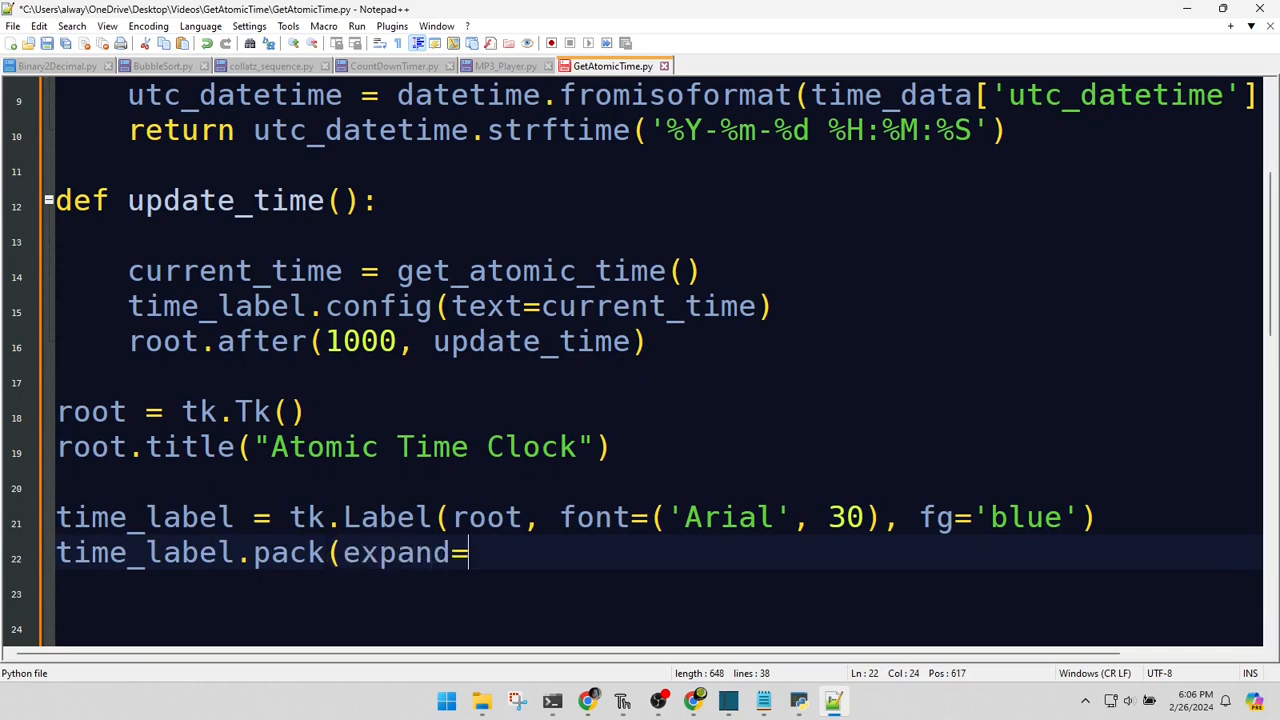
pyautogui.write('True)')
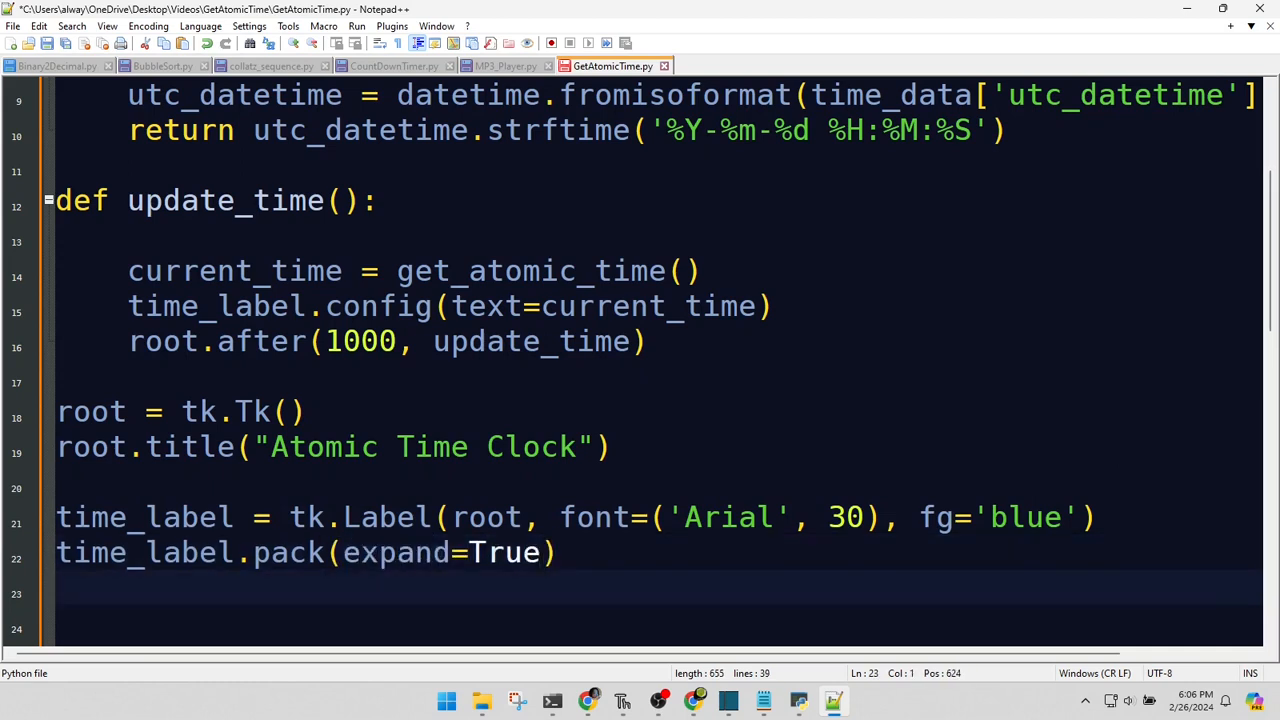
pyautogui.press('enter')
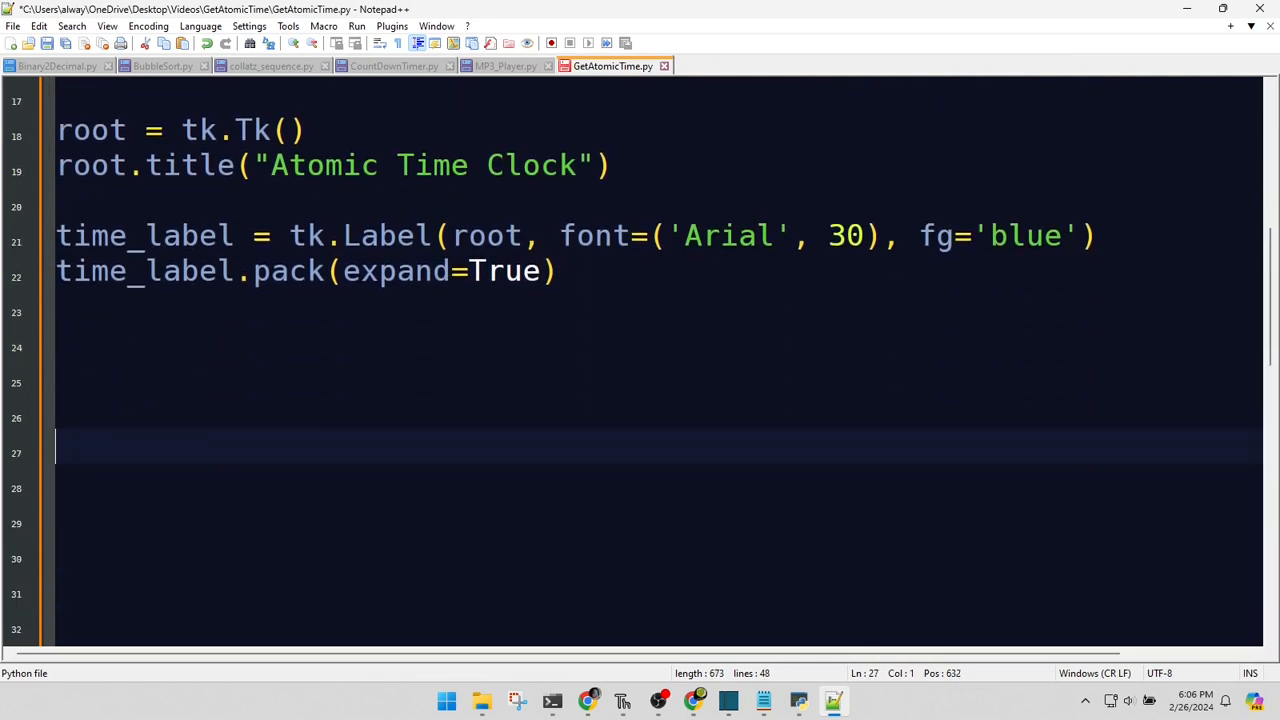
# Finish the script with update_time() and root.mainloop() on separate lines.
pyautogui.write('update_time()')
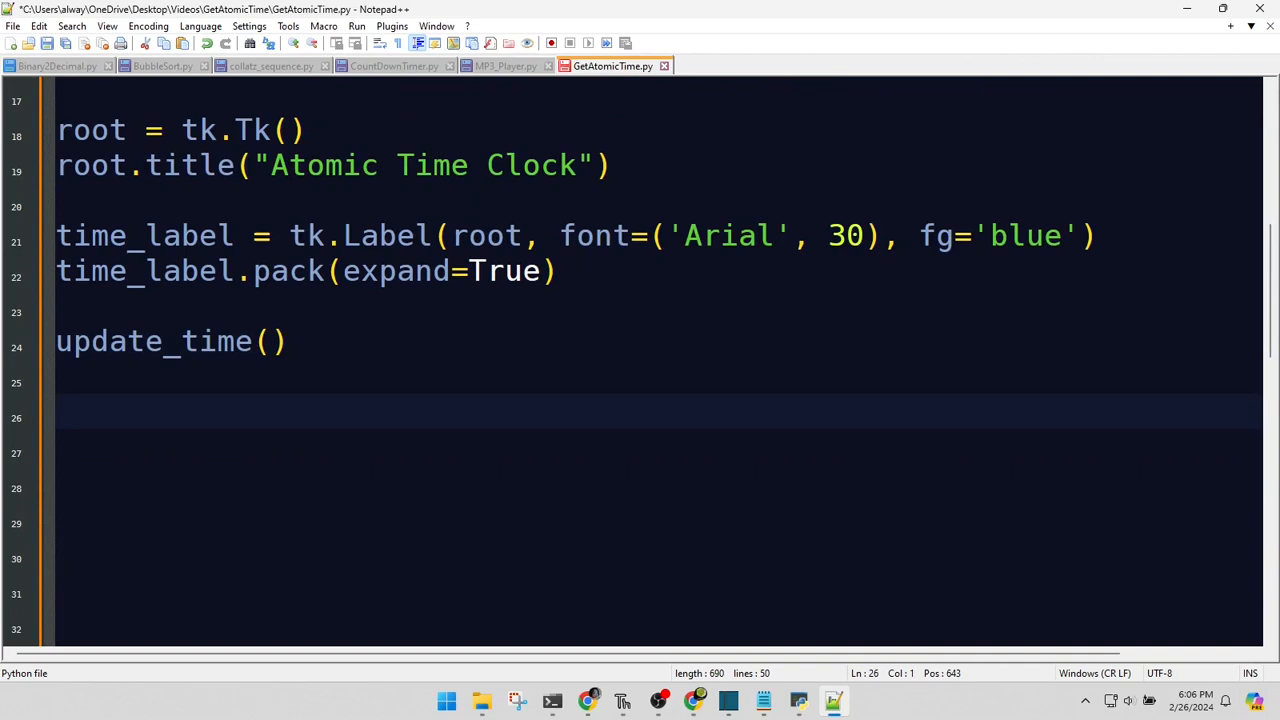
pyautogui.write('root.main')
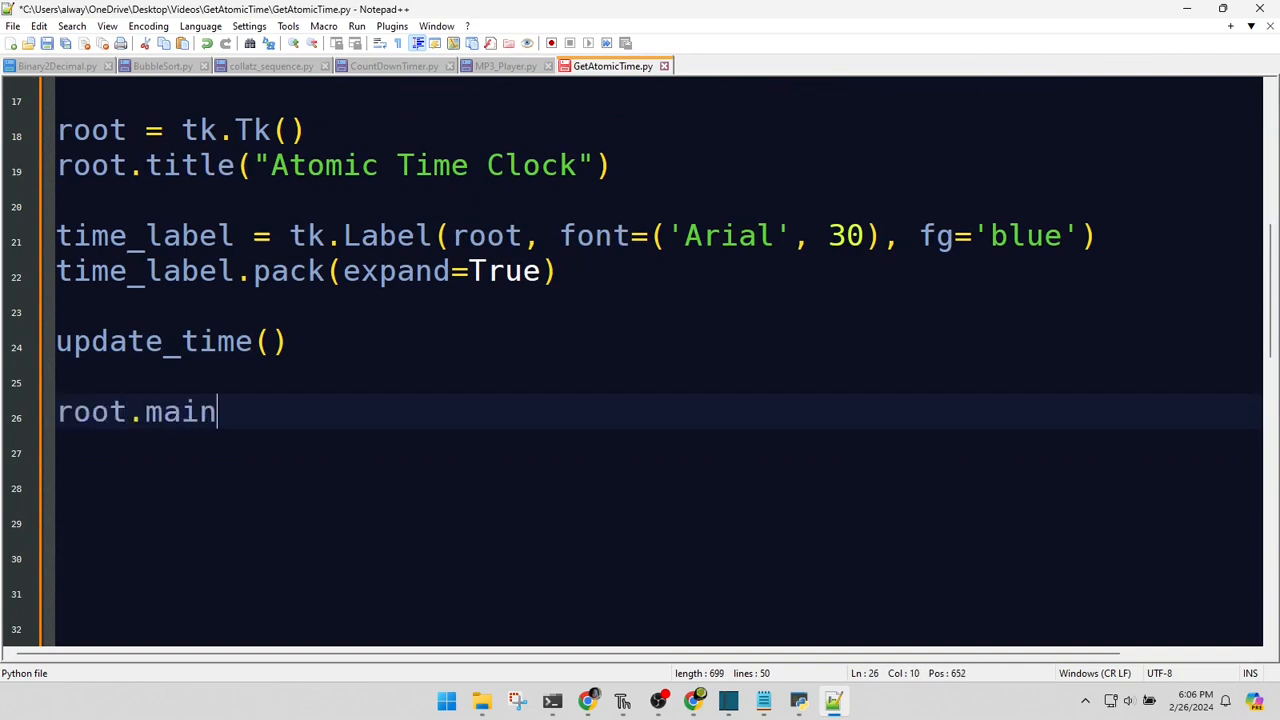
pyautogui.write('loop()')
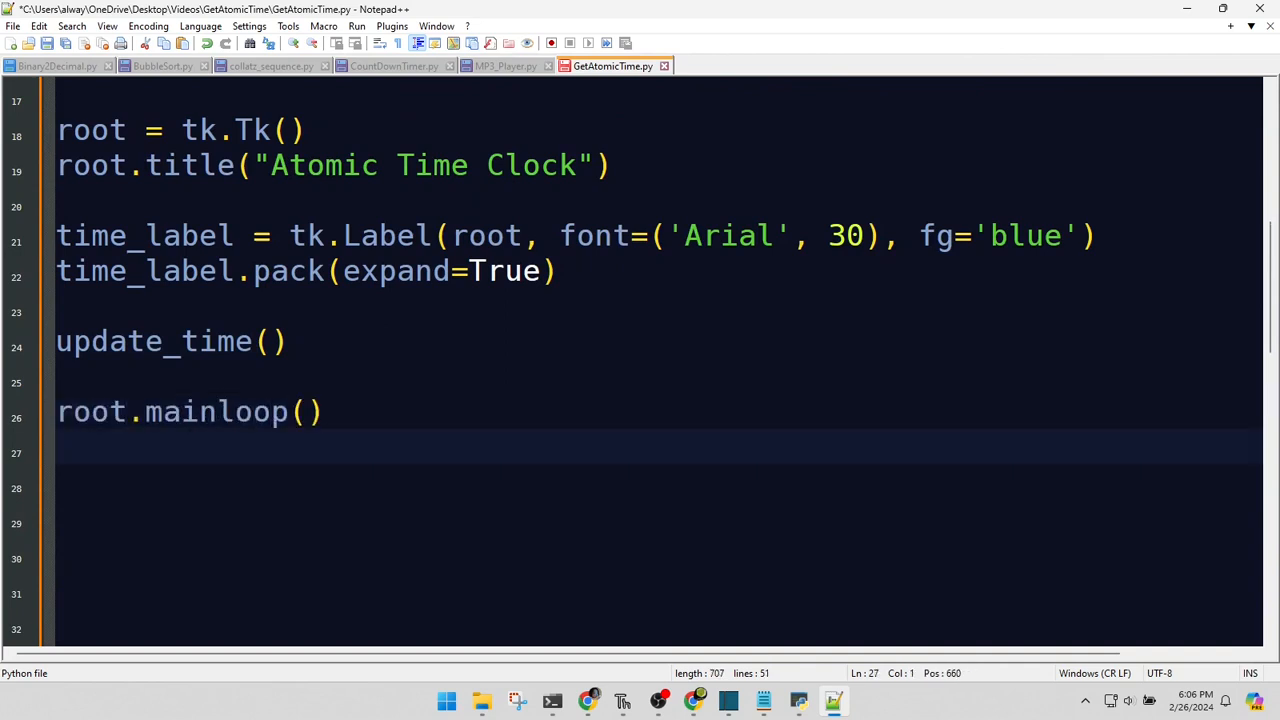